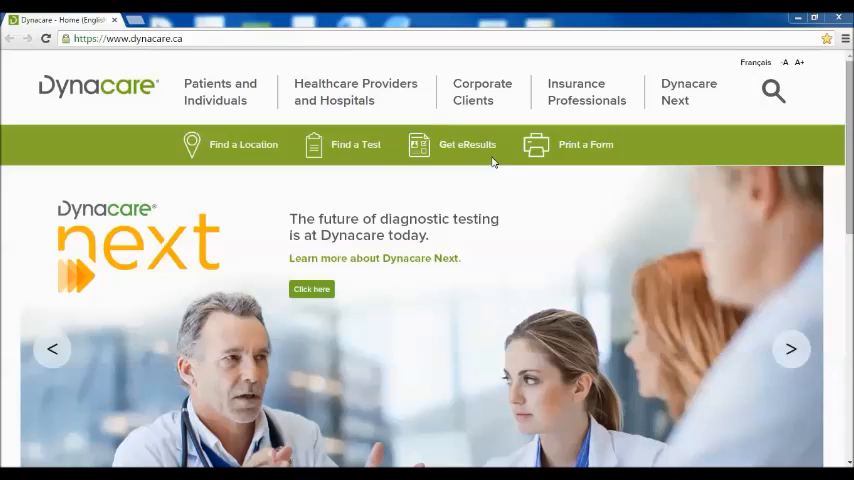
Go to the Get eResults page and open the new-user registration form via the 'here' link
{"action": "left_click", "coordinate": [356, 92]}
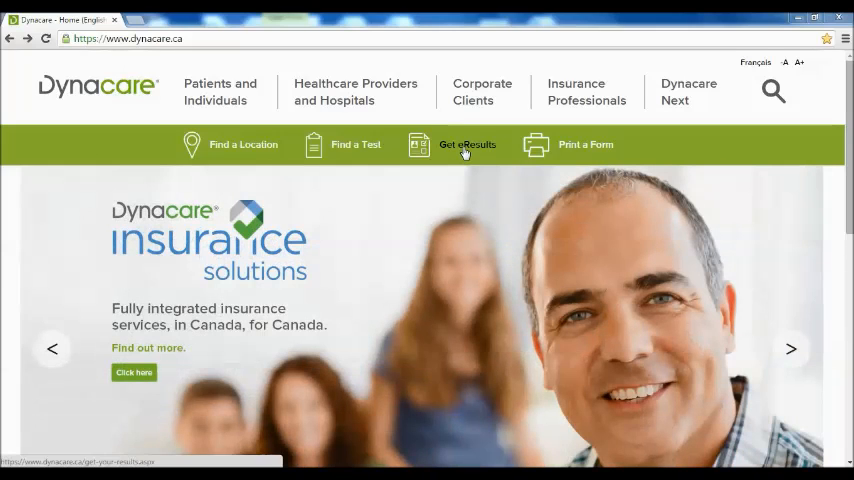
{"action": "left_click", "coordinate": [466, 144]}
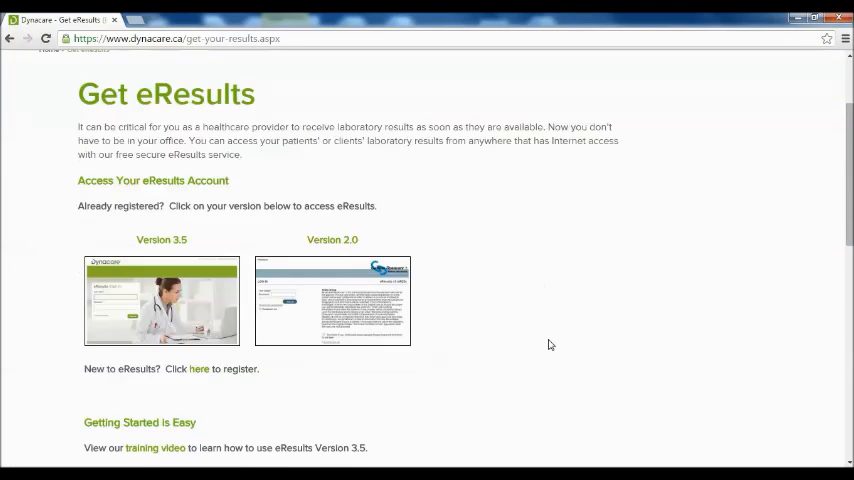
{"action": "scroll", "scroll_direction": "down", "scroll_amount": 3}
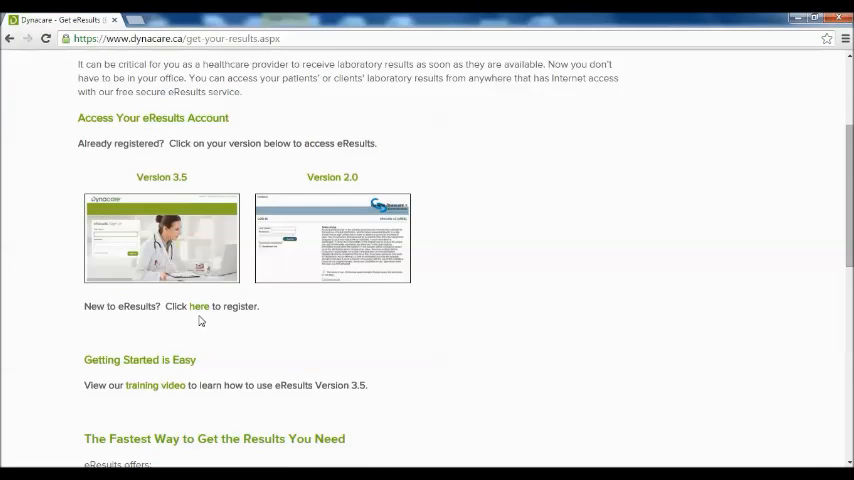
{"action": "left_click", "coordinate": [198, 306]}
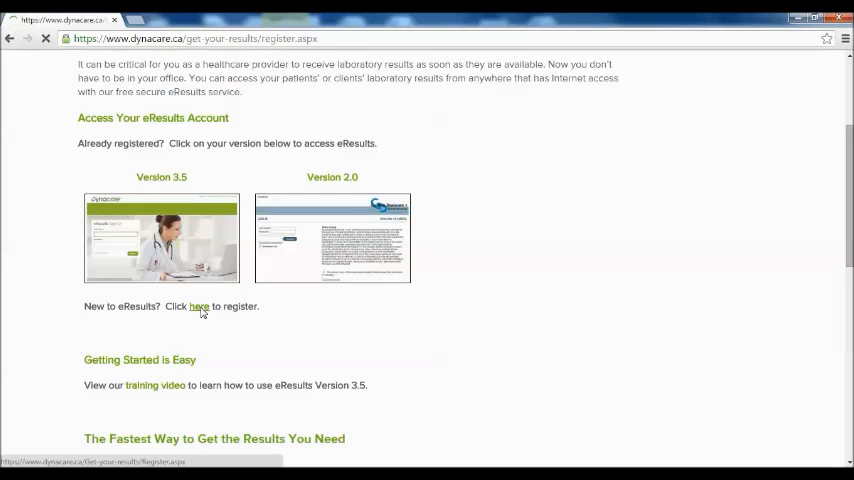
{"action": "left_click", "coordinate": [198, 306]}
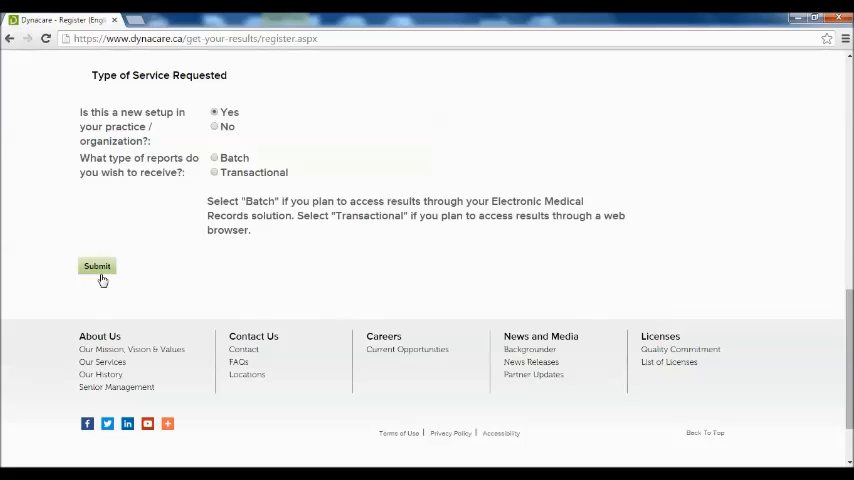
Enter user name 'se' and the password on the sign-in form and sign in
{"action": "left_click", "coordinate": [96, 266]}
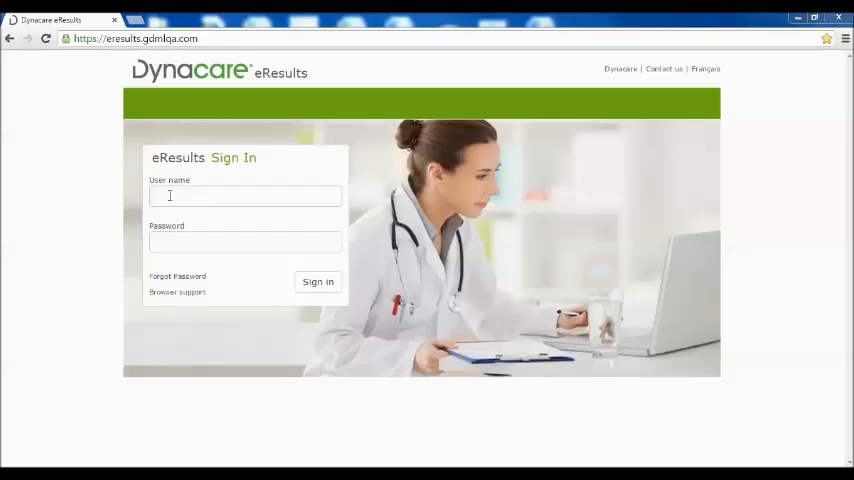
{"action": "type", "text": "sethi"}
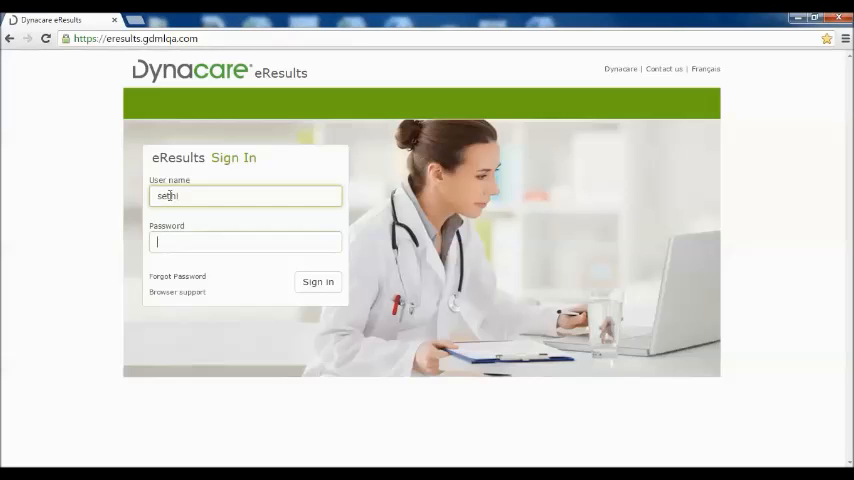
{"action": "type", "text": "••••"}
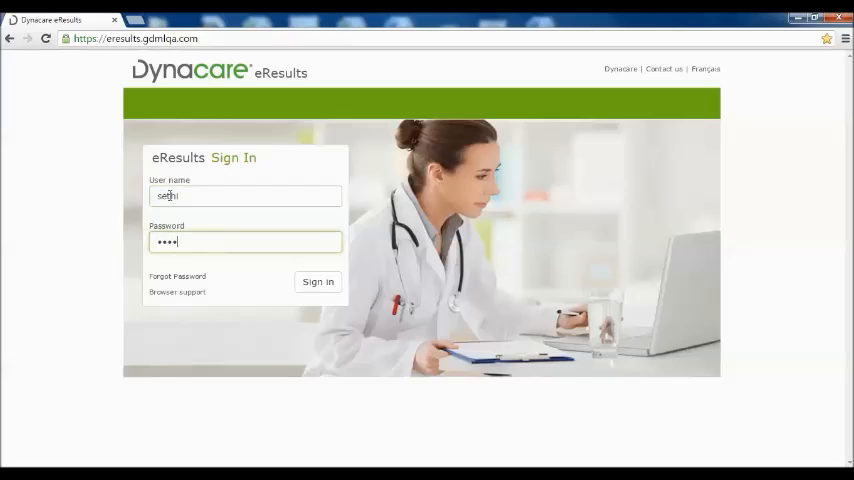
{"action": "left_click", "coordinate": [316, 280]}
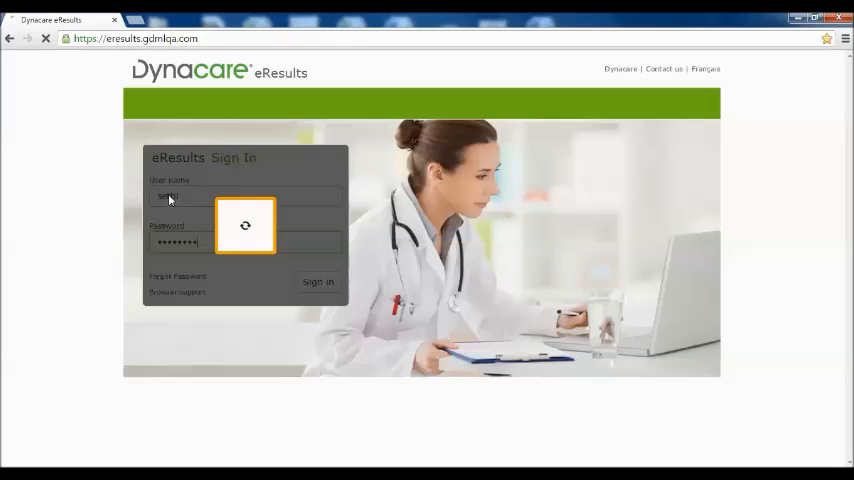
{"action": "left_click", "coordinate": [318, 280]}
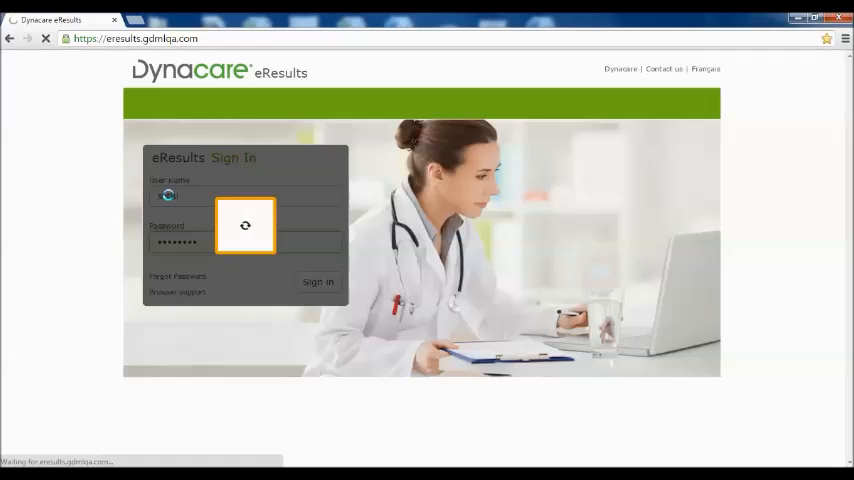
Finish signing in so the dashboard loads with new, abnormal and pending order counts
{"action": "left_click", "coordinate": [318, 280]}
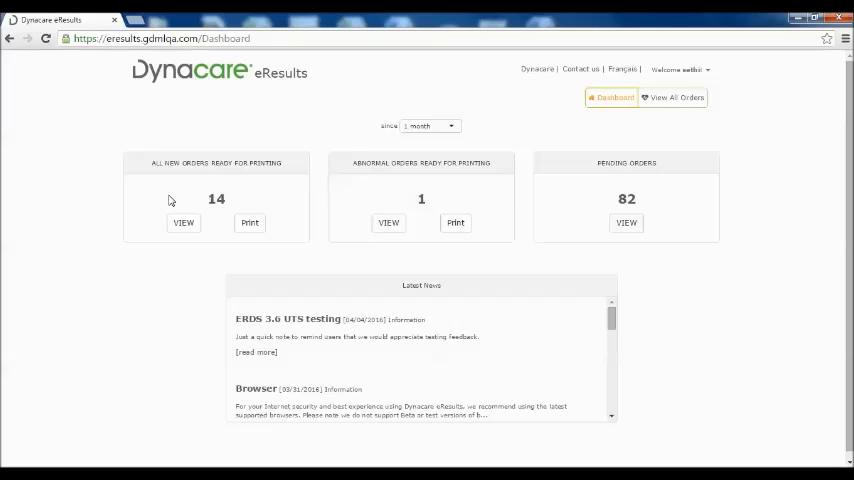
{"action": "mouse_move", "coordinate": [120, 252]}
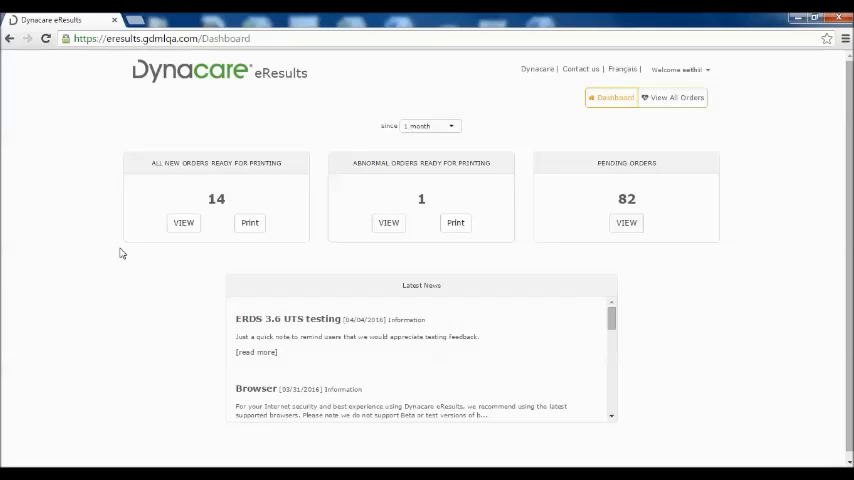
{"action": "mouse_move", "coordinate": [170, 112]}
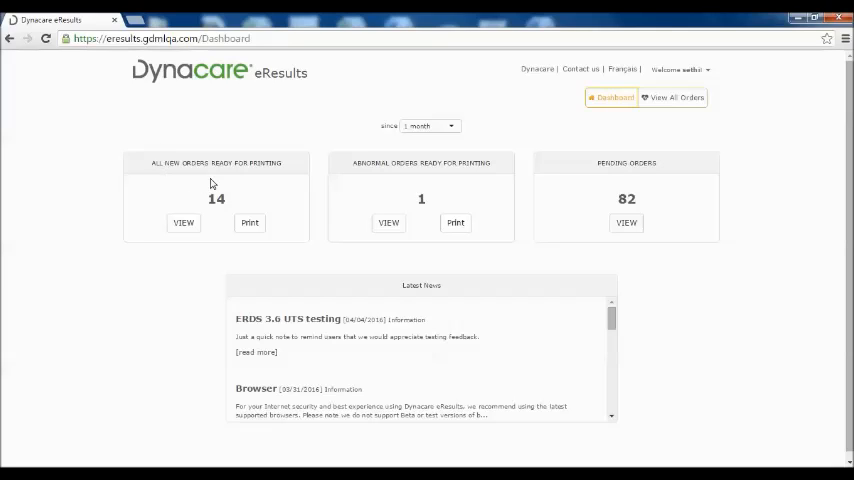
{"action": "mouse_move", "coordinate": [412, 184]}
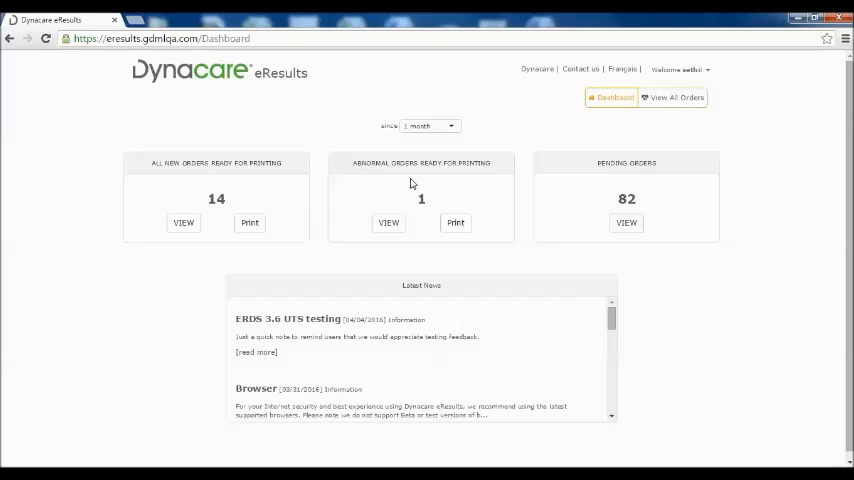
{"action": "mouse_move", "coordinate": [608, 184]}
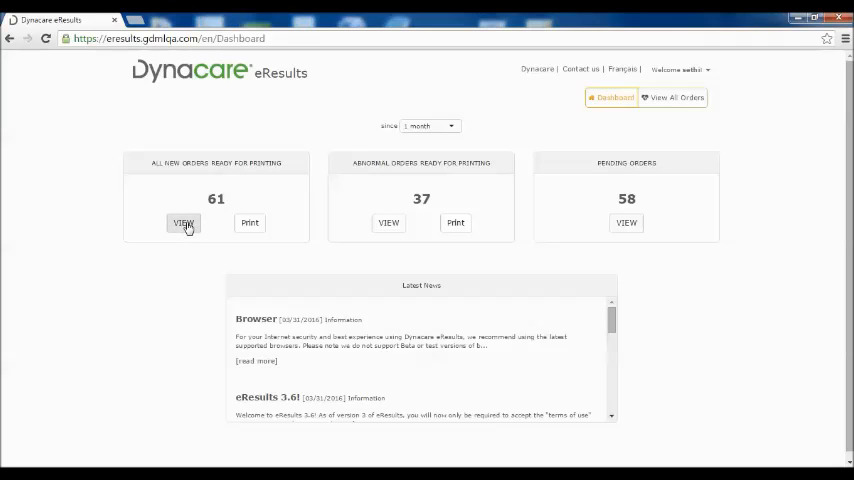
View all 61 new orders ready for printing and preview the second order's report
{"action": "left_click", "coordinate": [184, 224]}
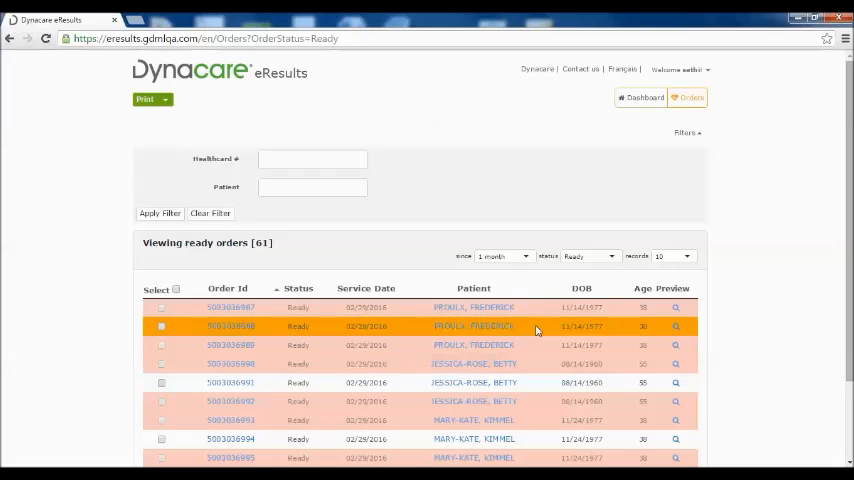
{"action": "mouse_move", "coordinate": [676, 326]}
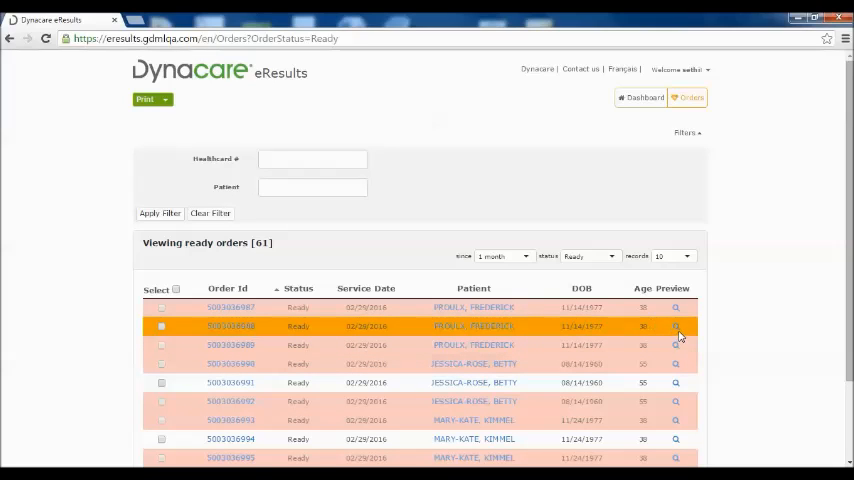
{"action": "left_click", "coordinate": [676, 328]}
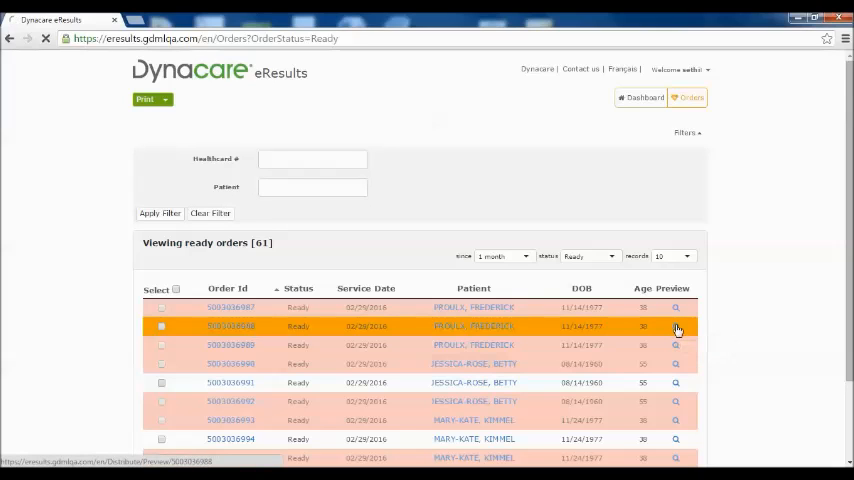
{"action": "left_click", "coordinate": [672, 328]}
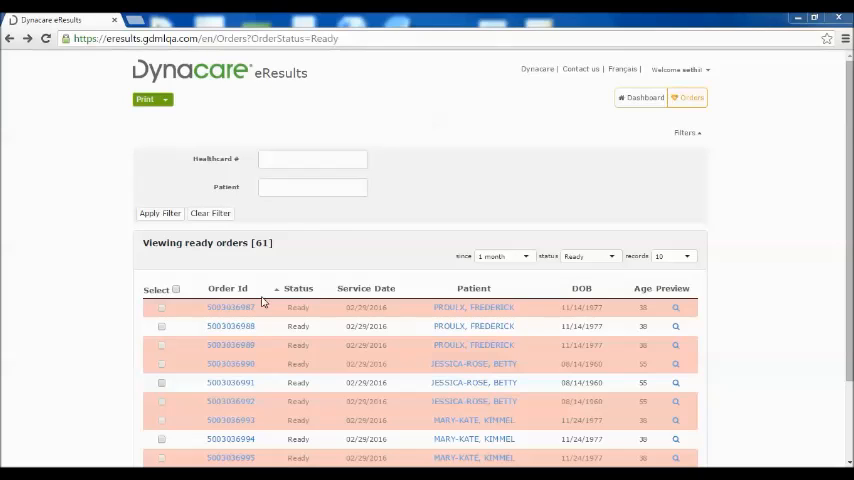
{"action": "mouse_move", "coordinate": [224, 308]}
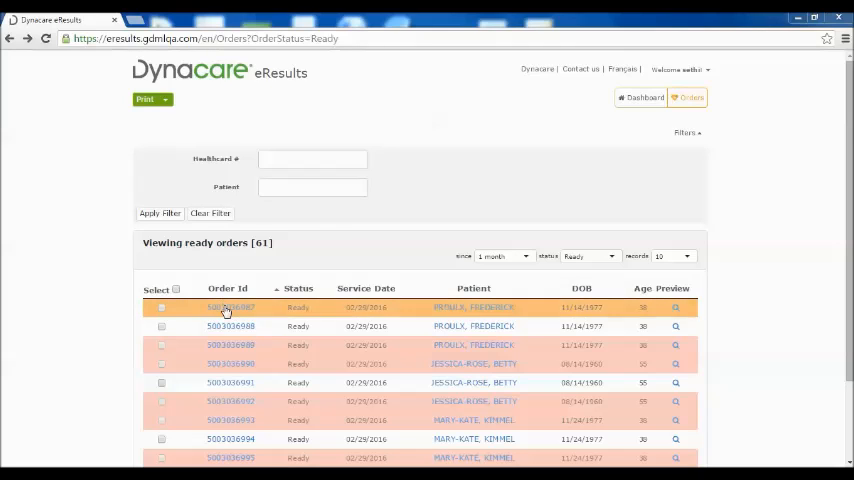
View the first order's test results, return to the list, then view its patient demographics
{"action": "left_click", "coordinate": [230, 308]}
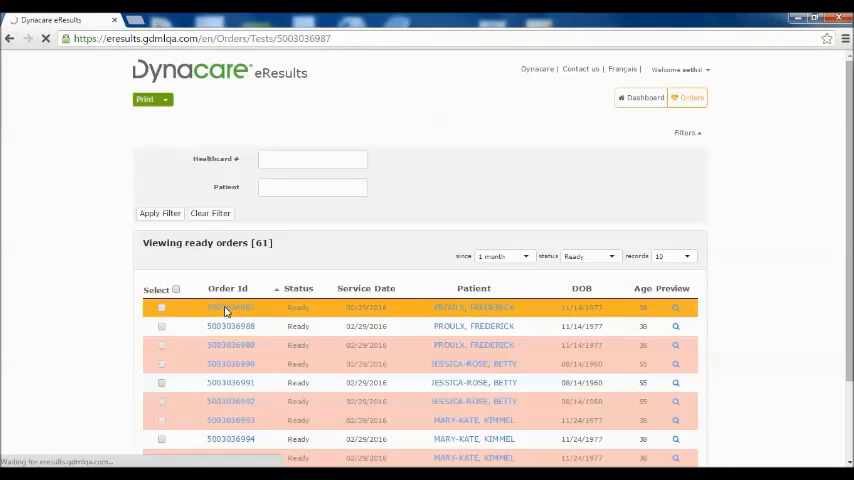
{"action": "left_click", "coordinate": [228, 308]}
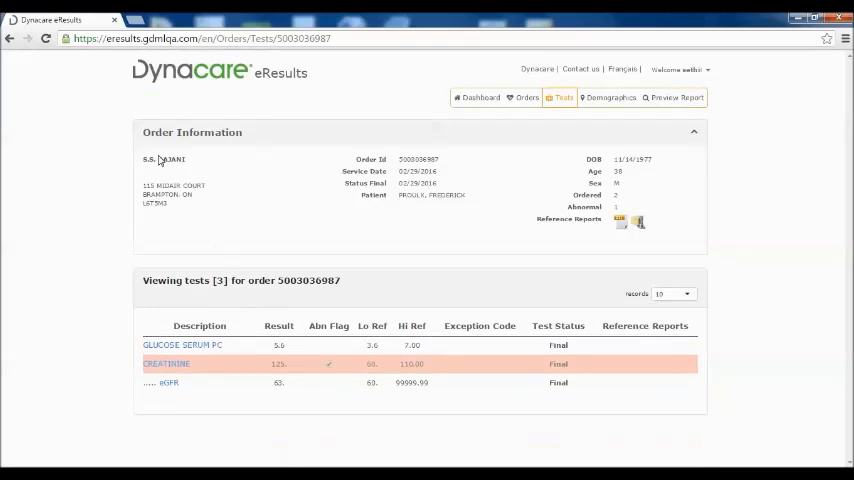
{"action": "mouse_move", "coordinate": [228, 156]}
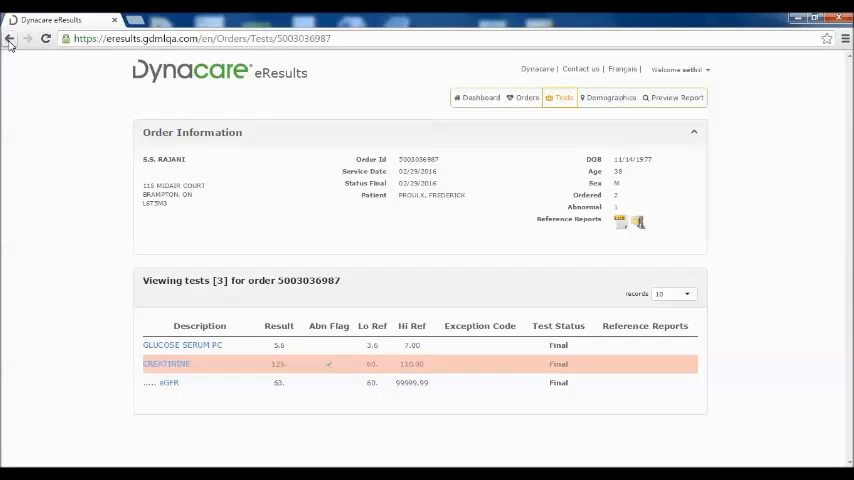
{"action": "left_click", "coordinate": [16, 44]}
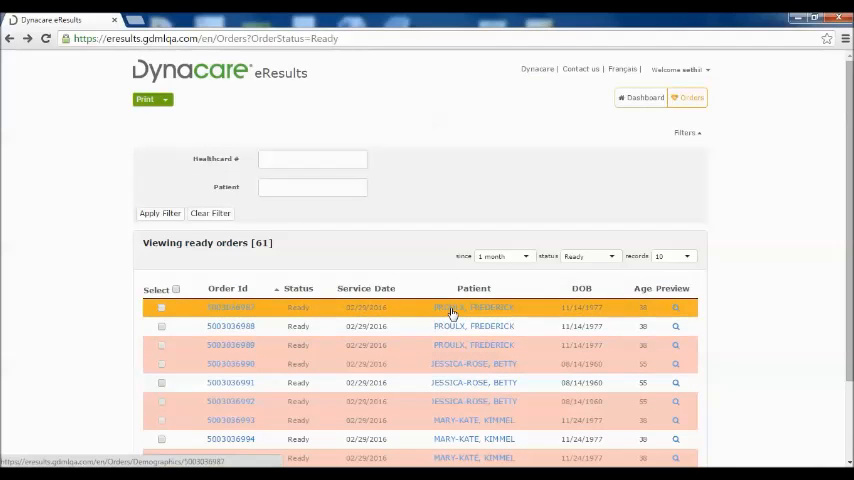
{"action": "left_click", "coordinate": [466, 308]}
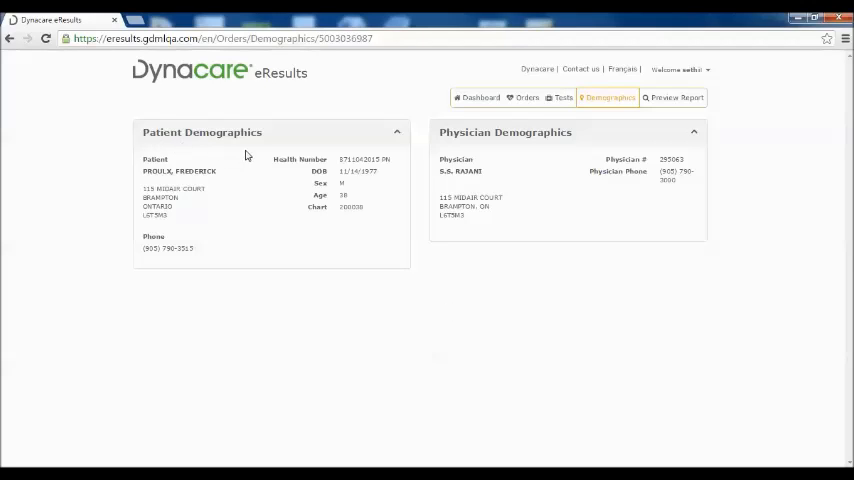
{"action": "left_click", "coordinate": [524, 96]}
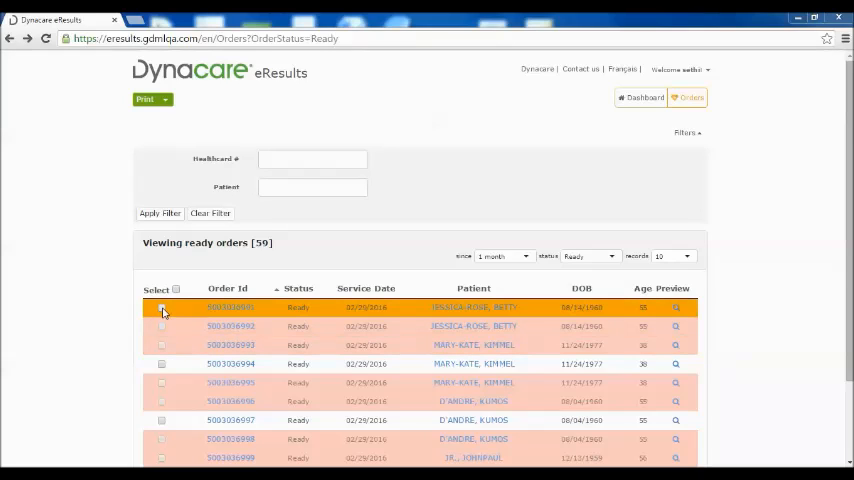
Tick a second ready order, print both as one lab report and download it
{"action": "left_click", "coordinate": [160, 308]}
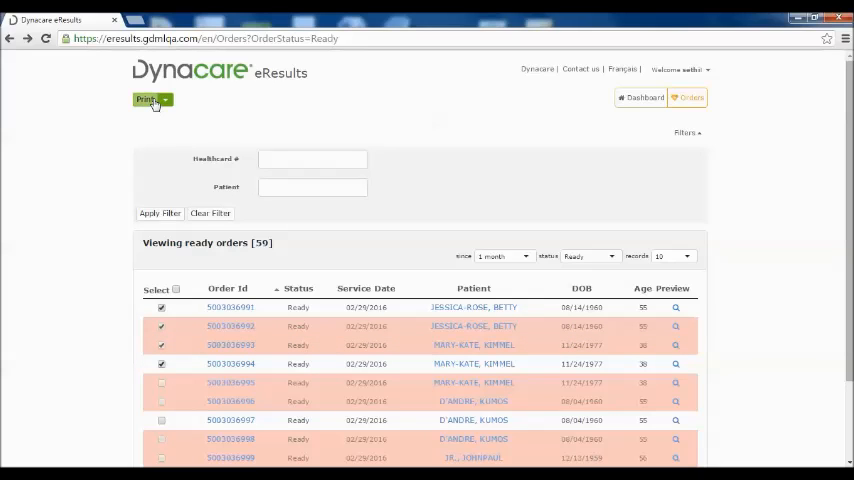
{"action": "left_click", "coordinate": [148, 100]}
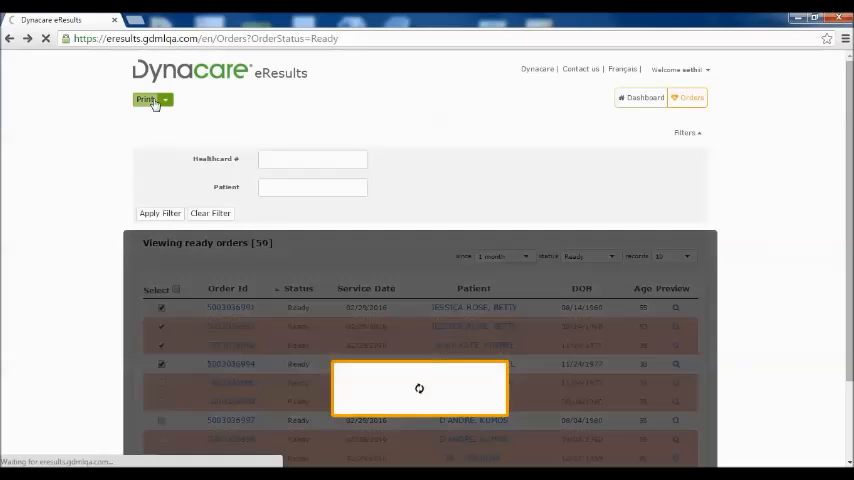
{"action": "left_click", "coordinate": [148, 100]}
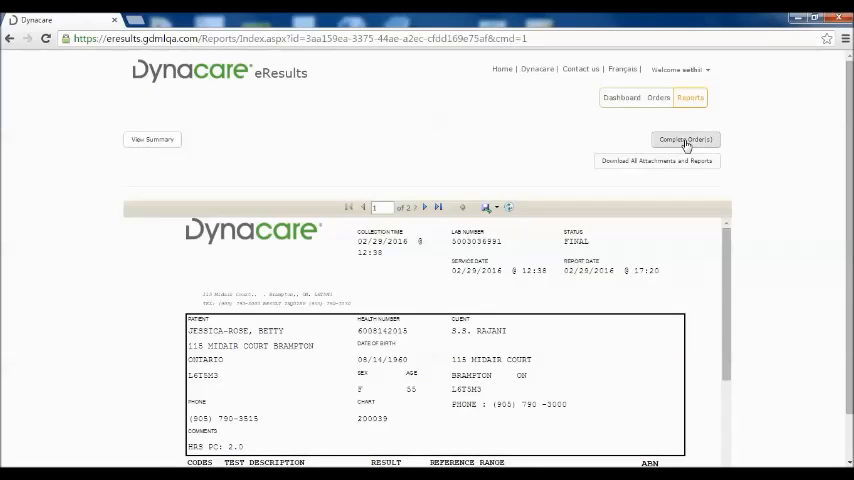
{"action": "left_click", "coordinate": [684, 140]}
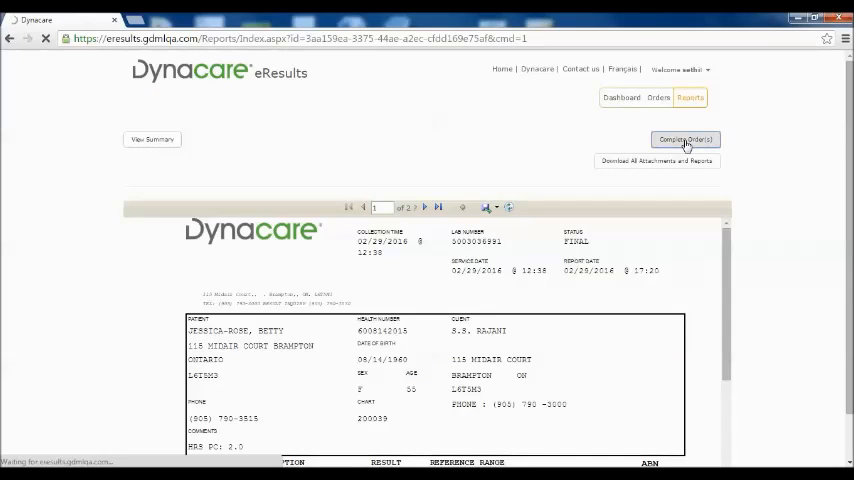
{"action": "left_click", "coordinate": [684, 140]}
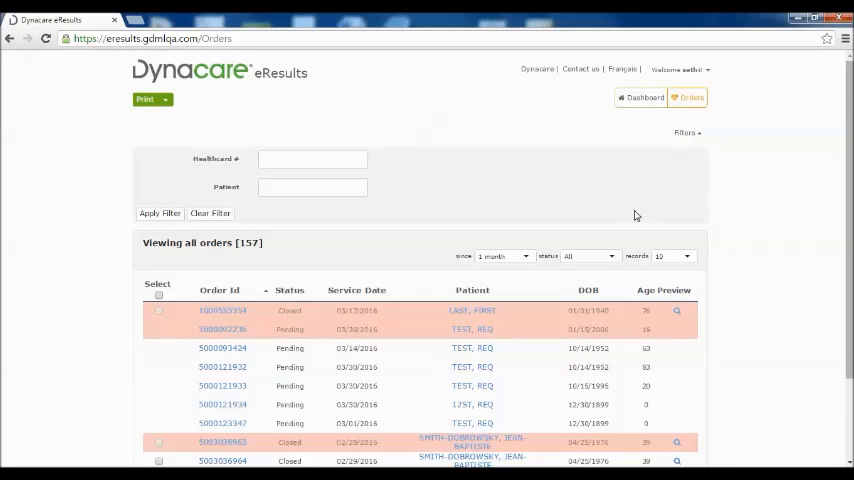
Filter the order list by Status 'Ready', leaving 55 orders
{"action": "left_click", "coordinate": [592, 256]}
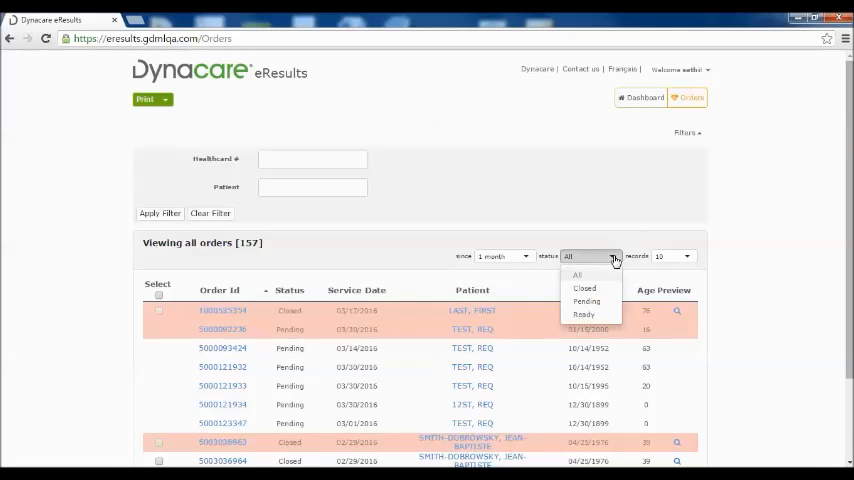
{"action": "mouse_move", "coordinate": [584, 288]}
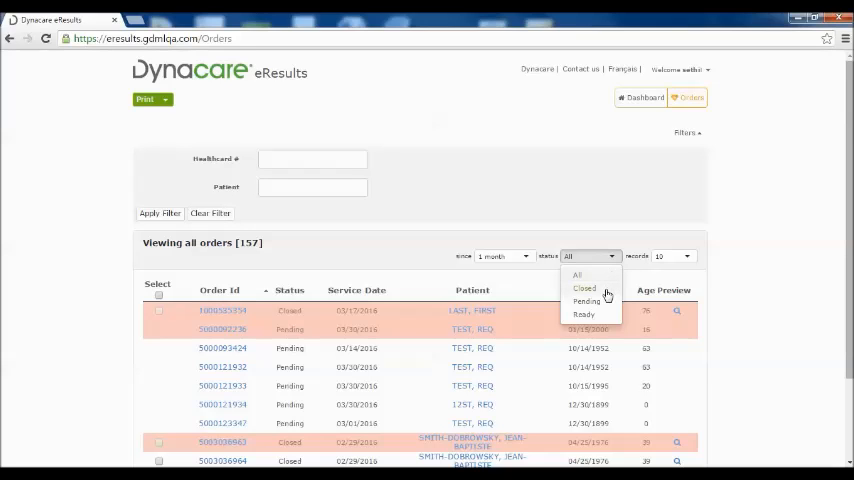
{"action": "left_click", "coordinate": [584, 288]}
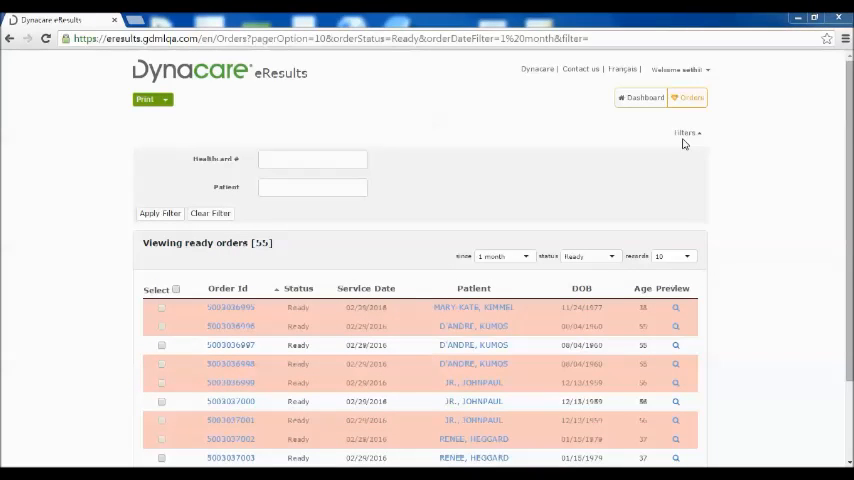
{"action": "mouse_move", "coordinate": [708, 150]}
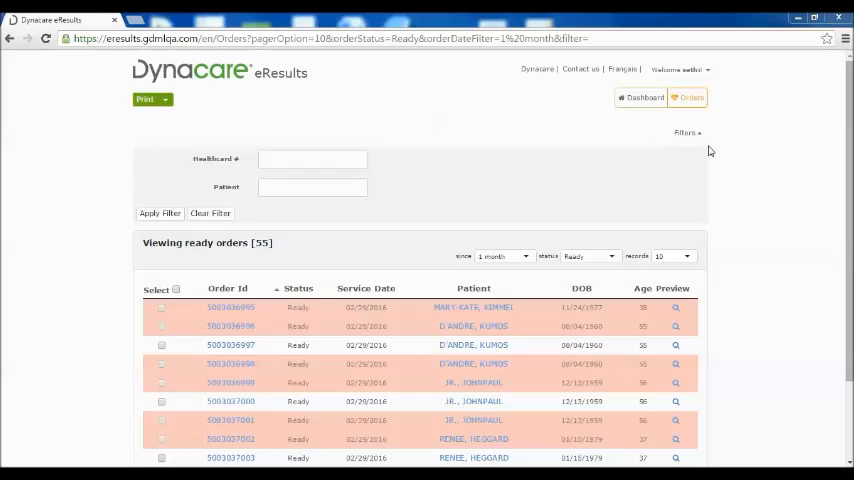
{"action": "mouse_move", "coordinate": [212, 168]}
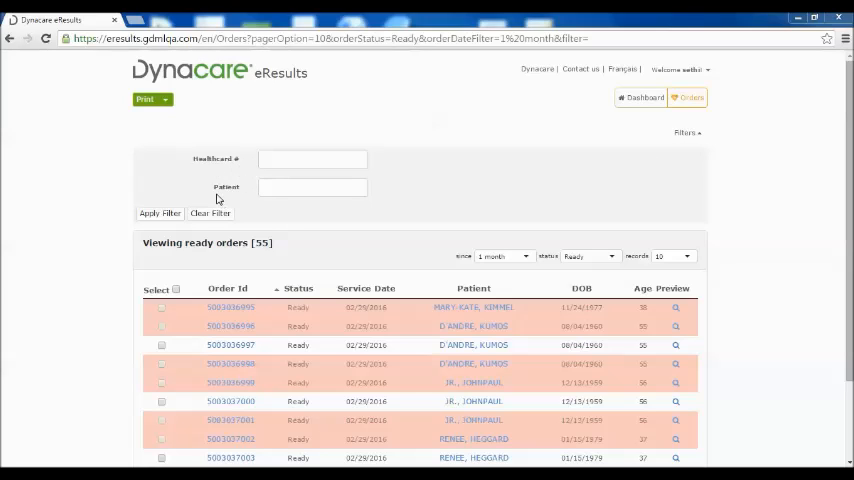
{"action": "mouse_move", "coordinate": [240, 198]}
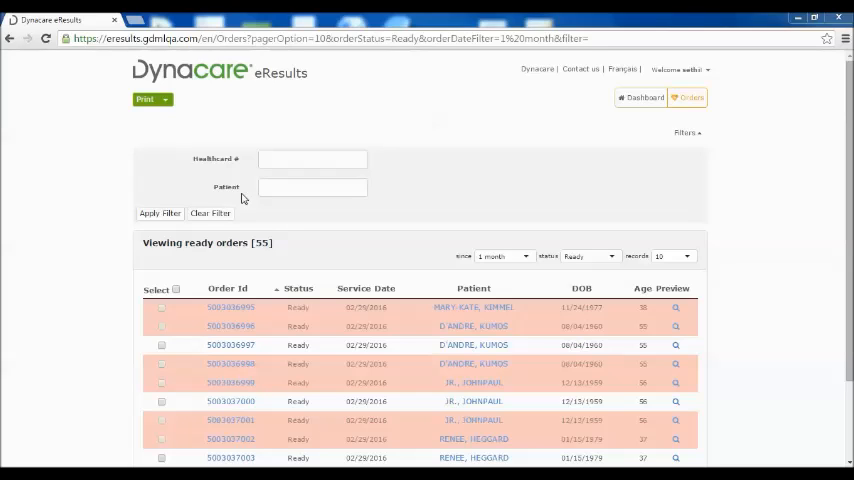
{"action": "left_click", "coordinate": [312, 188]}
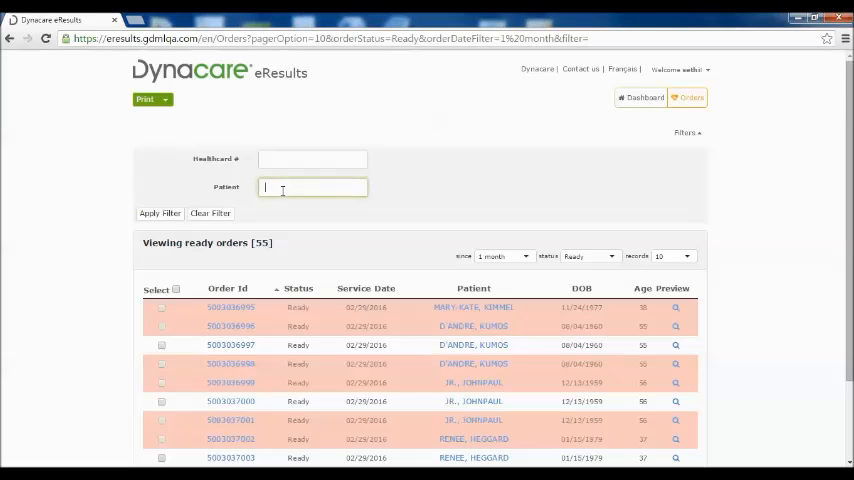
{"action": "type", "text": "andre"}
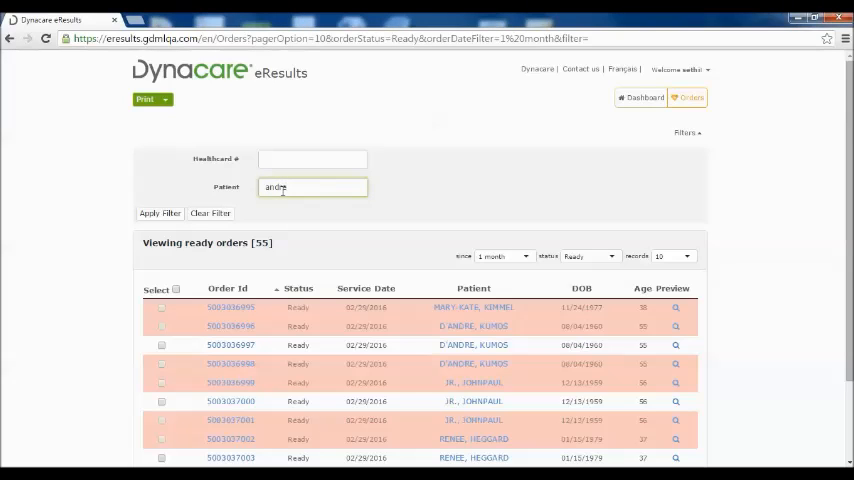
{"action": "mouse_move", "coordinate": [160, 216]}
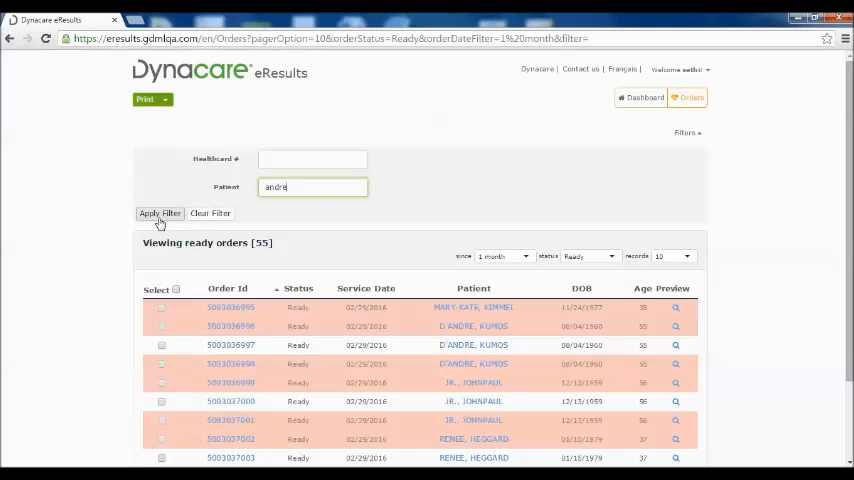
{"action": "left_click", "coordinate": [160, 212]}
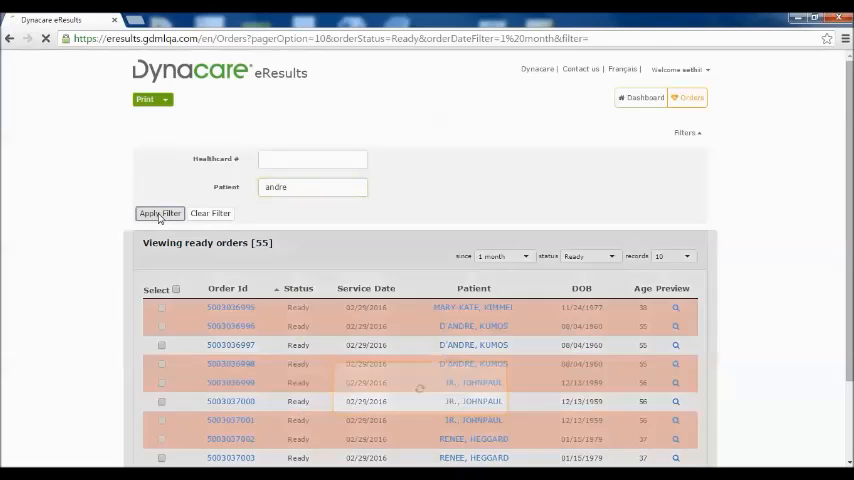
{"action": "left_click", "coordinate": [160, 212]}
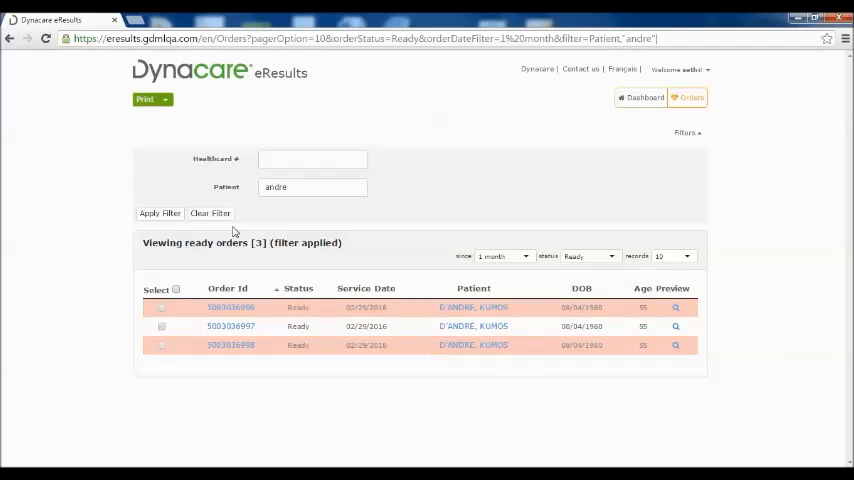
{"action": "left_click", "coordinate": [210, 212]}
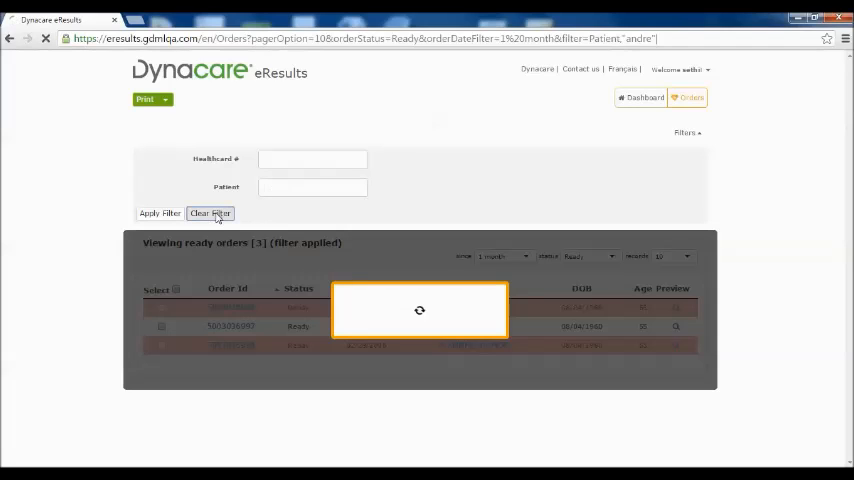
{"action": "left_click", "coordinate": [210, 212]}
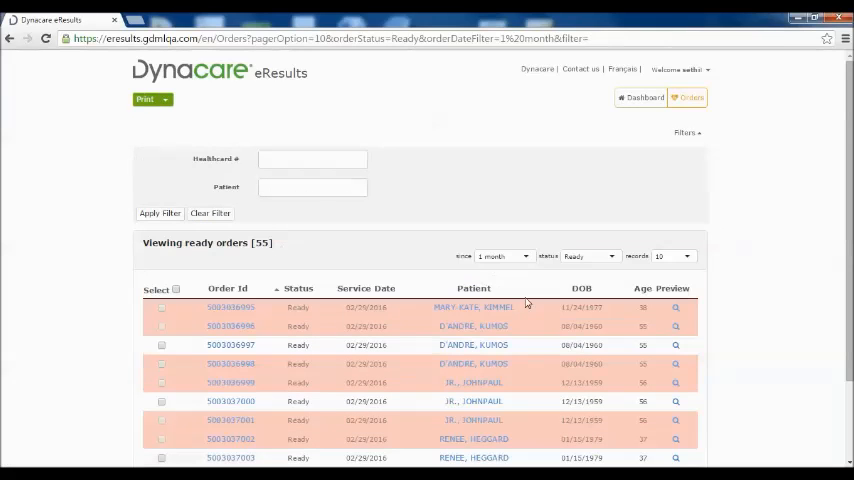
{"action": "mouse_move", "coordinate": [508, 444]}
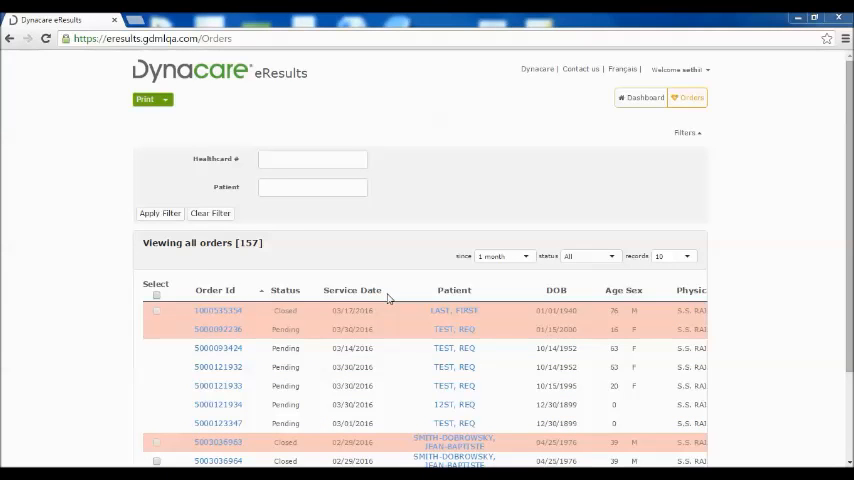
{"action": "mouse_move", "coordinate": [322, 304]}
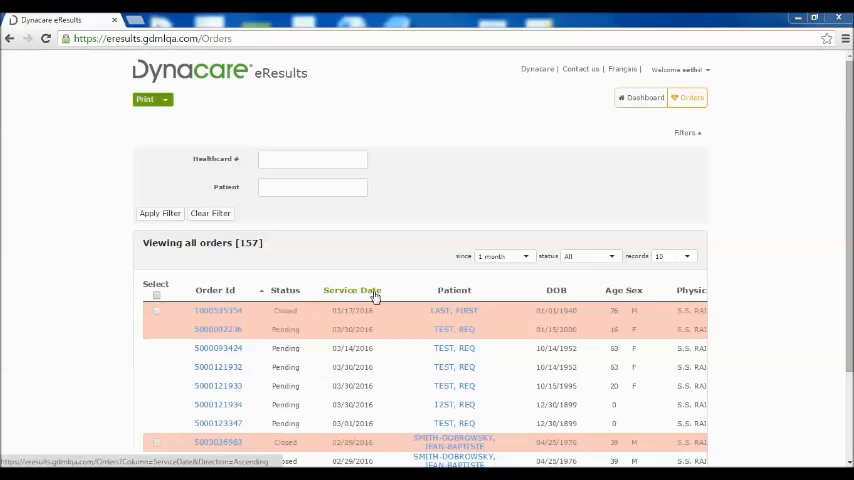
Sort the 157-order list by service date, reverse it, and preview one order's lab report
{"action": "left_click", "coordinate": [352, 290]}
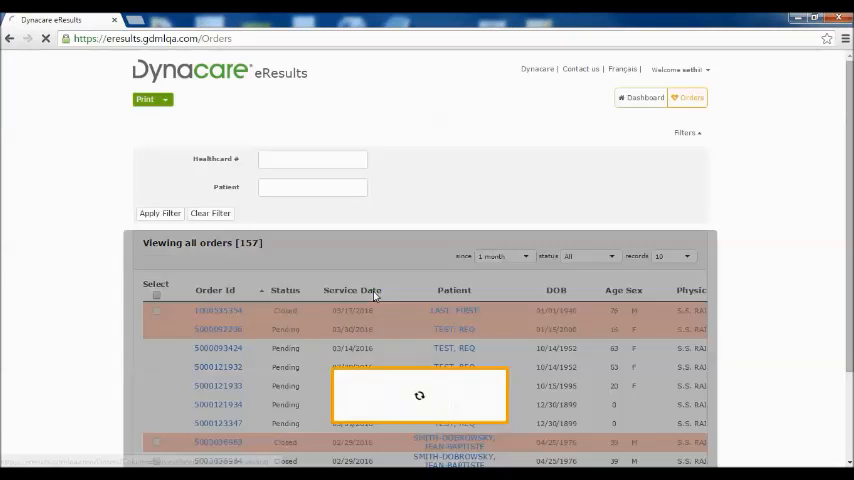
{"action": "left_click", "coordinate": [352, 290]}
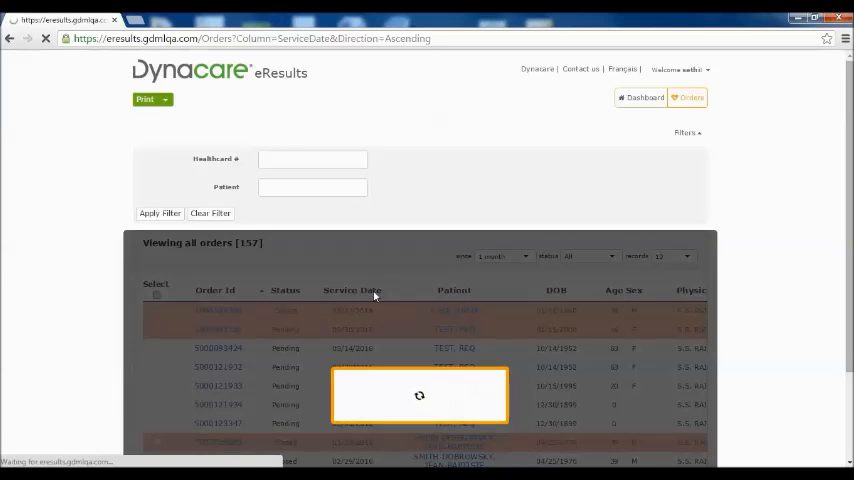
{"action": "left_click", "coordinate": [352, 290]}
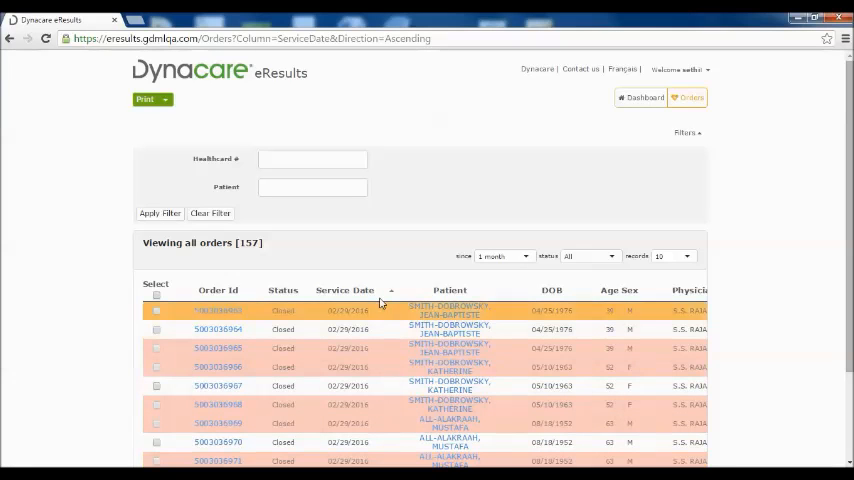
{"action": "left_click", "coordinate": [344, 290]}
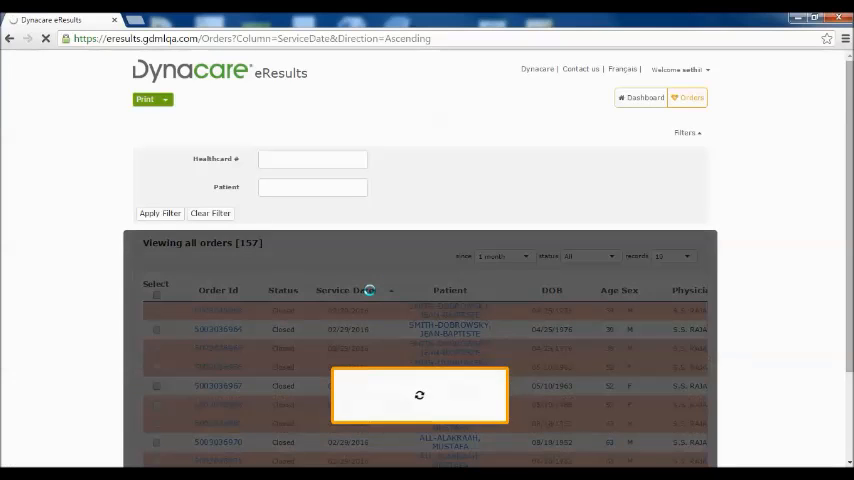
{"action": "left_click", "coordinate": [348, 290]}
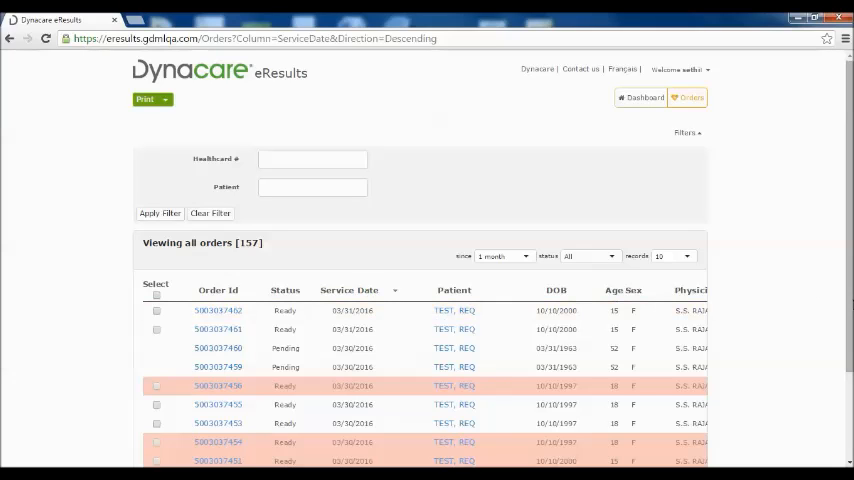
{"action": "scroll", "scroll_direction": "down", "scroll_amount": 3}
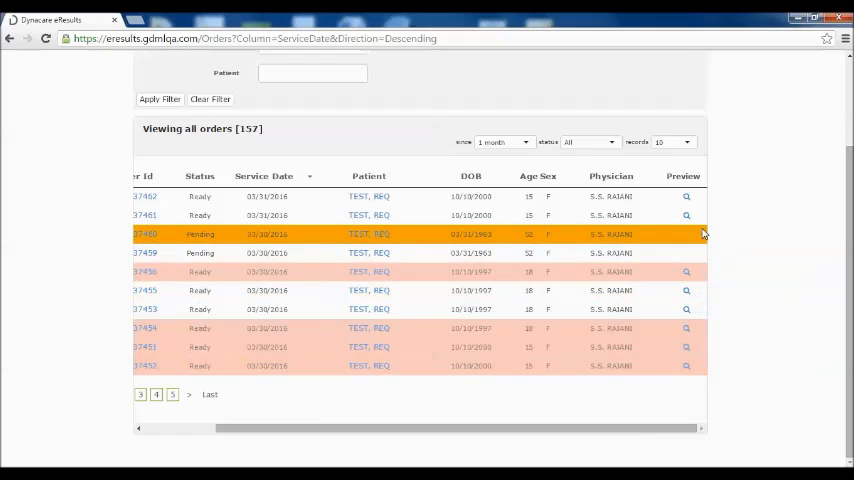
{"action": "left_click", "coordinate": [684, 234]}
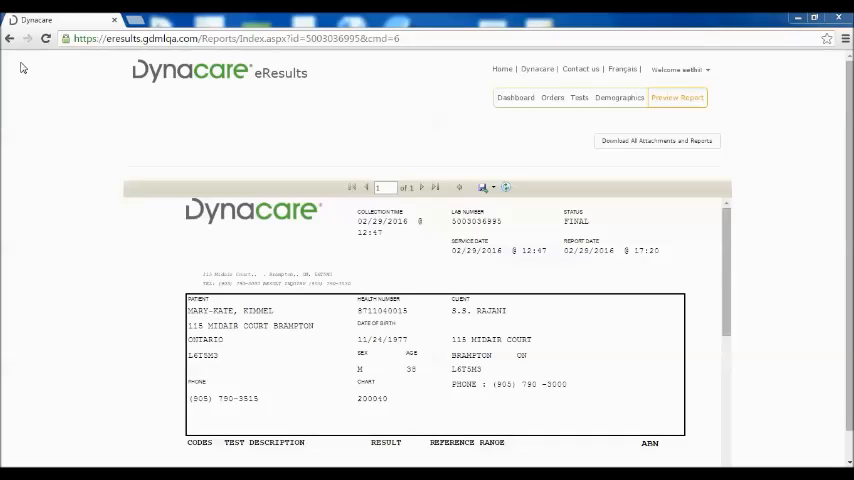
{"action": "mouse_move", "coordinate": [18, 48]}
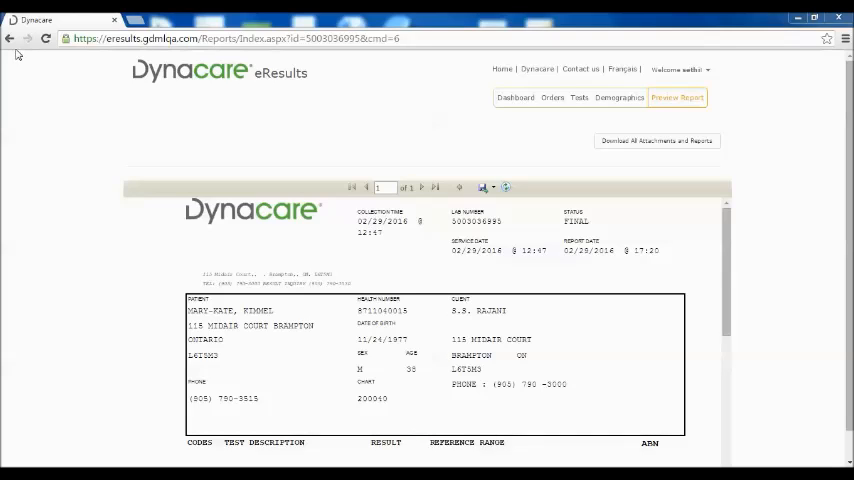
{"action": "mouse_move", "coordinate": [14, 42]}
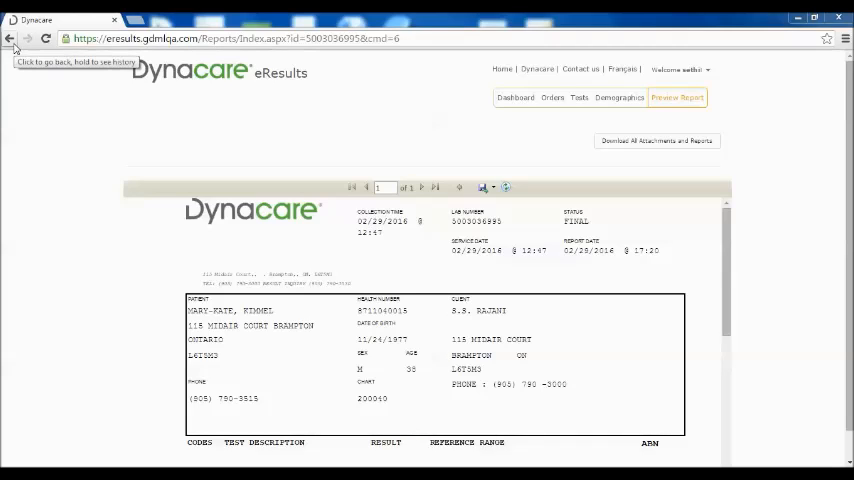
Return to the dashboard and set Show to 2 weeks (24 new, 11 abnormal, 18 pending)
{"action": "left_click", "coordinate": [14, 42]}
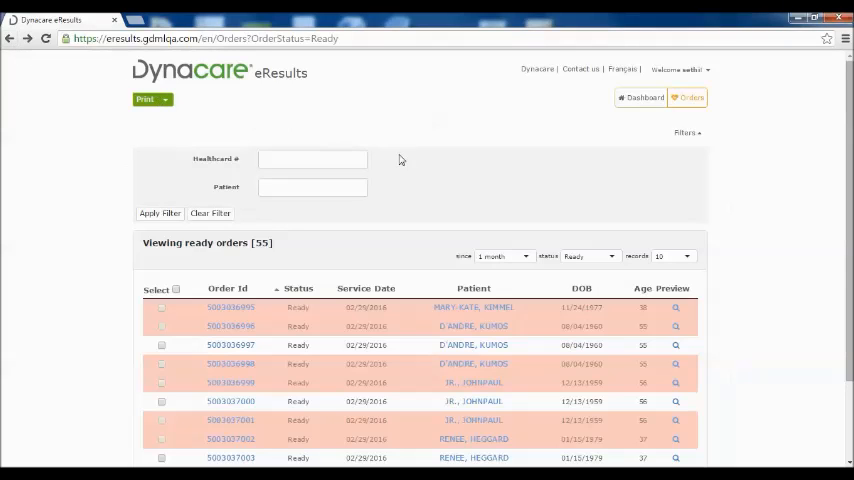
{"action": "mouse_move", "coordinate": [646, 136]}
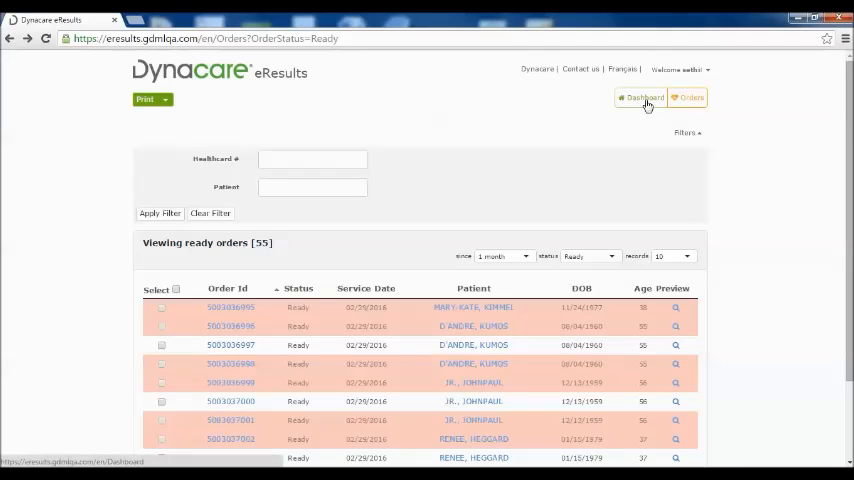
{"action": "mouse_move", "coordinate": [248, 84]}
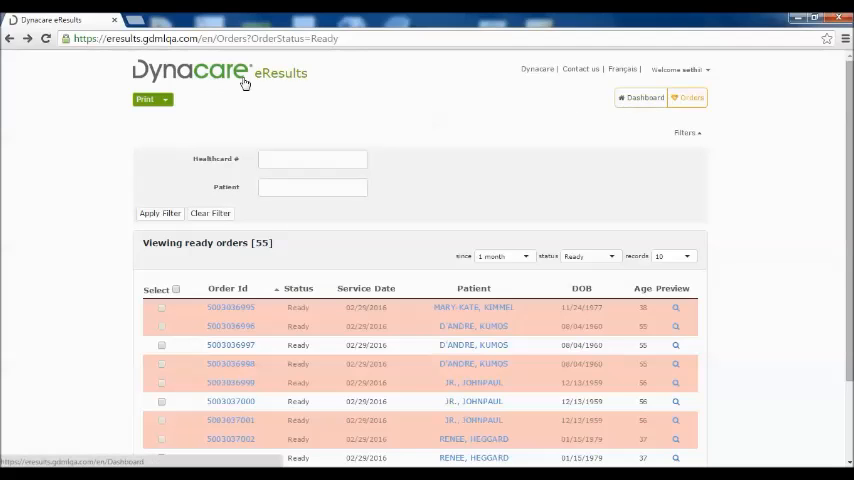
{"action": "mouse_move", "coordinate": [284, 80]}
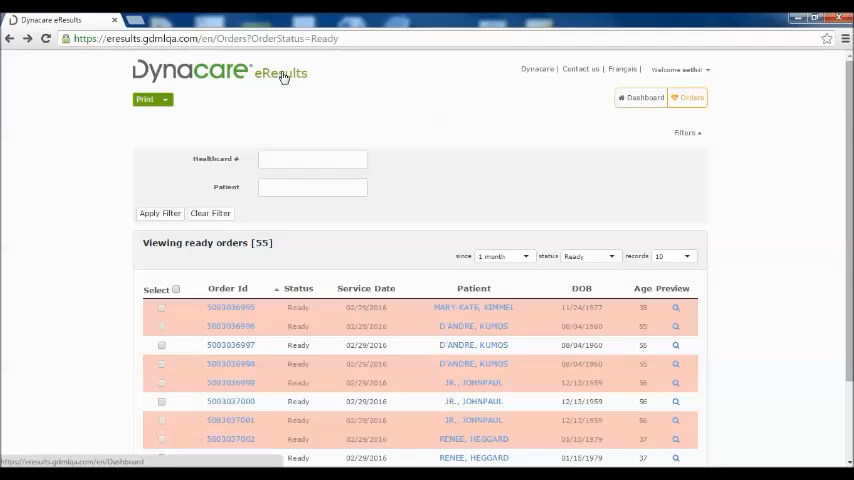
{"action": "left_click", "coordinate": [644, 96]}
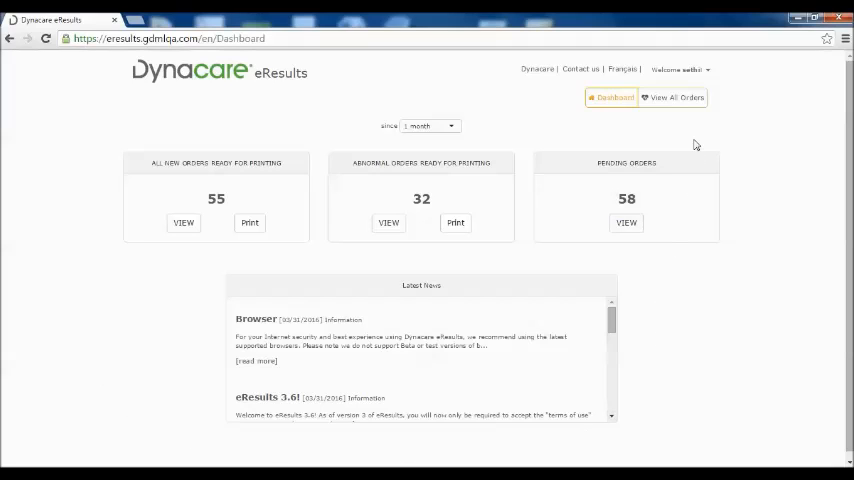
{"action": "left_click", "coordinate": [428, 126]}
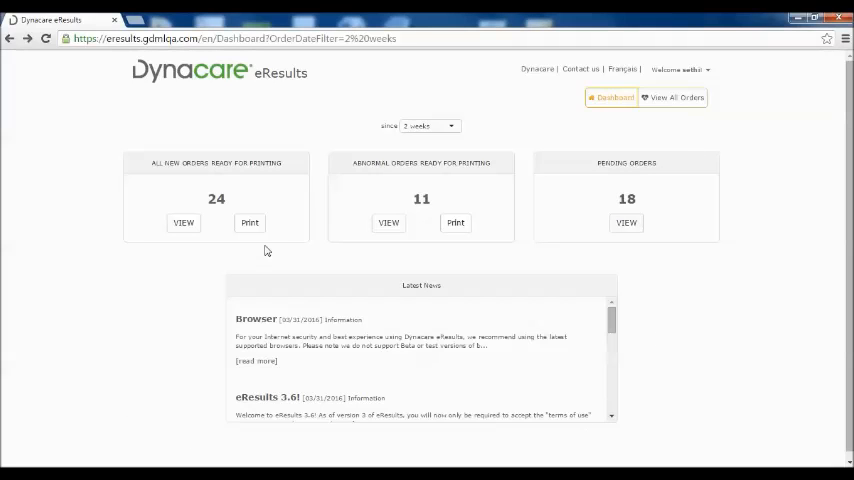
{"action": "mouse_move", "coordinate": [240, 240]}
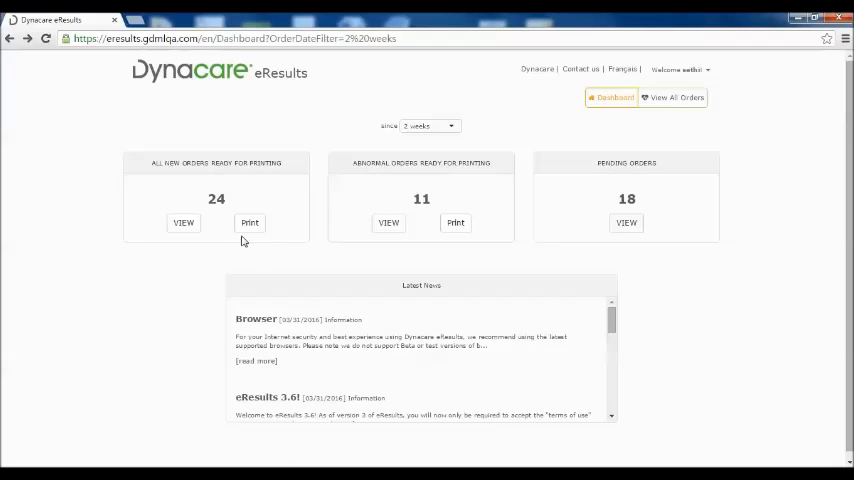
Print all 24 new ready orders as one combined report and export it as a PDF
{"action": "left_click", "coordinate": [248, 224]}
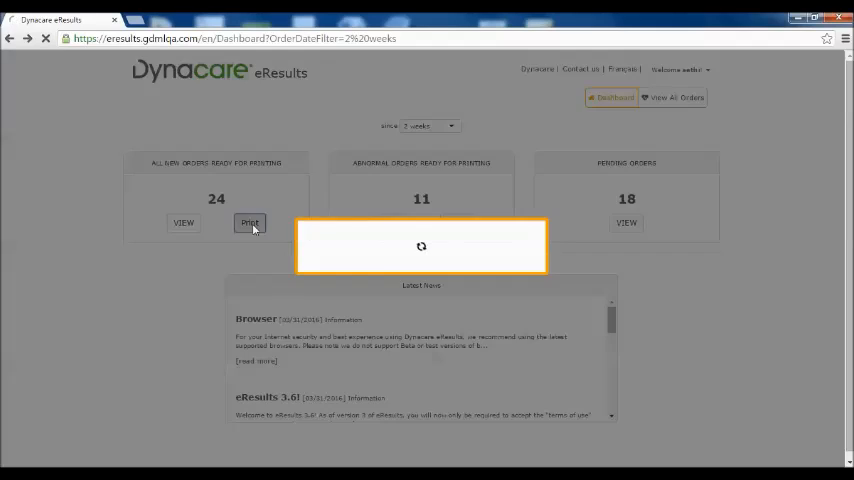
{"action": "left_click", "coordinate": [250, 222]}
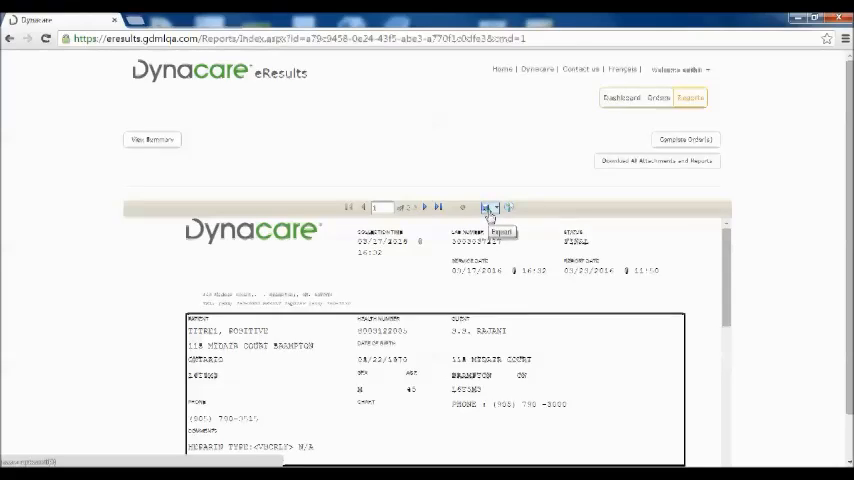
{"action": "left_click", "coordinate": [484, 208]}
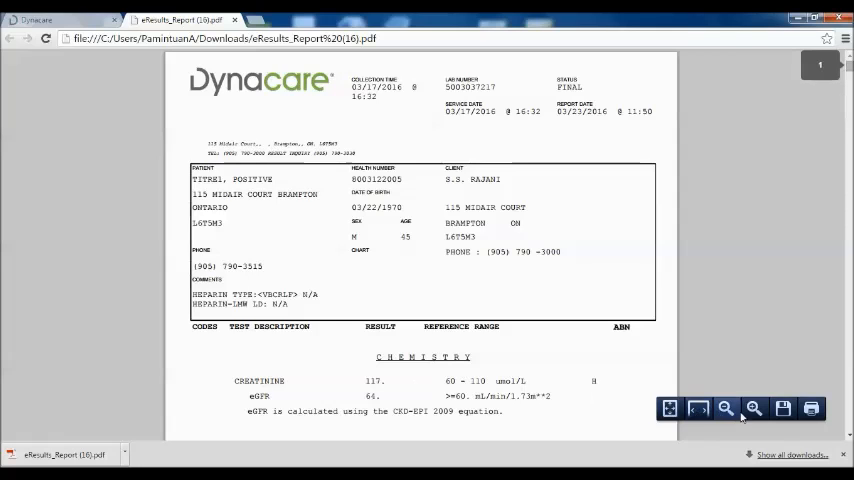
{"action": "scroll", "scroll_direction": "down", "scroll_amount": 3}
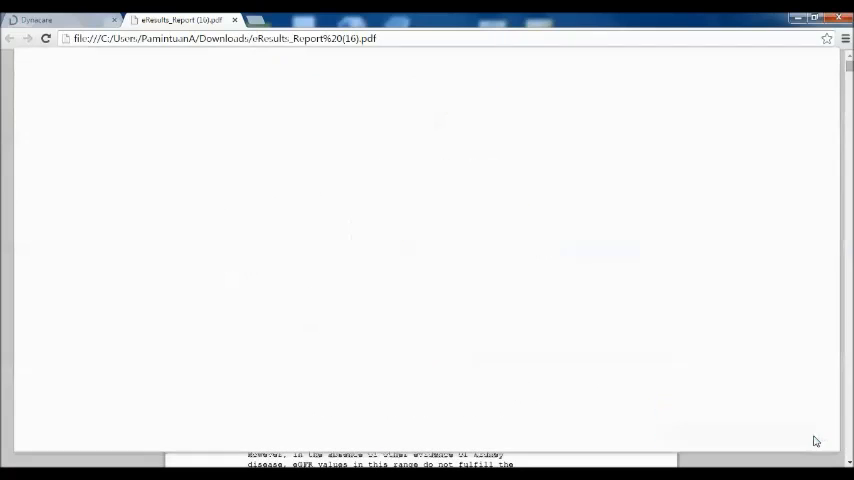
{"action": "key", "text": "ctrl+p"}
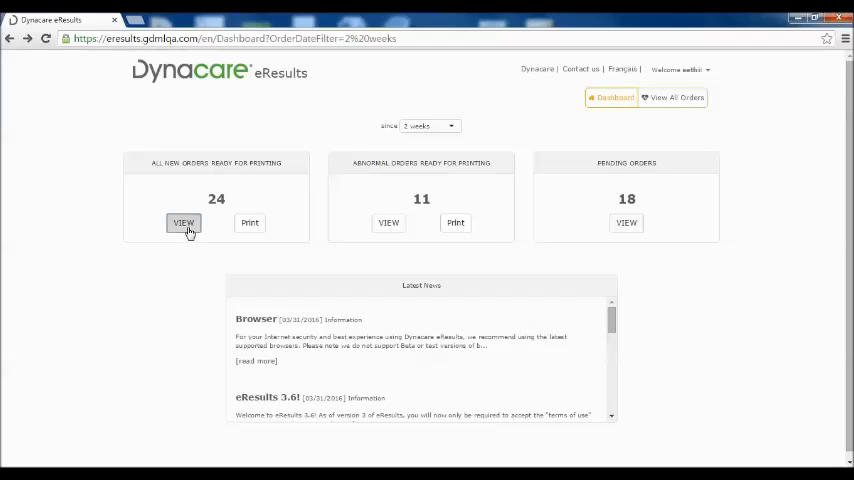
View the All New Orders Ready for Printing list from the dashboard
{"action": "left_click", "coordinate": [184, 222]}
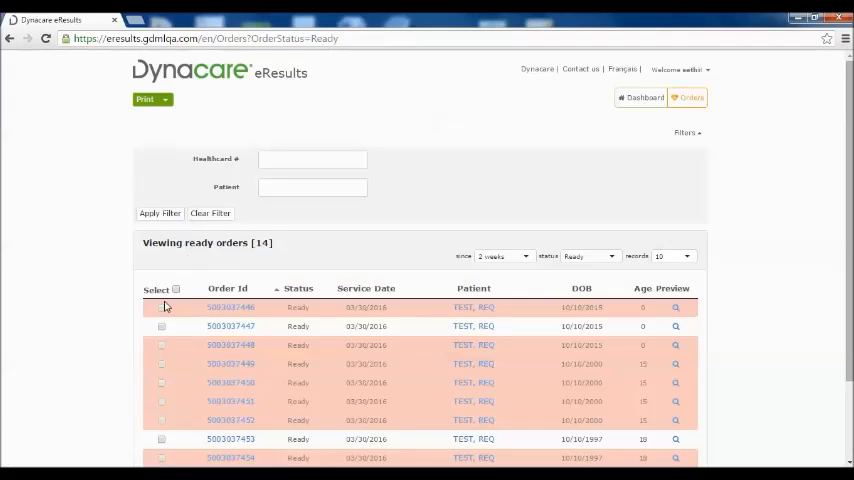
Select every ready order and print them to the download page listing 10 patient reports
{"action": "left_click", "coordinate": [176, 288]}
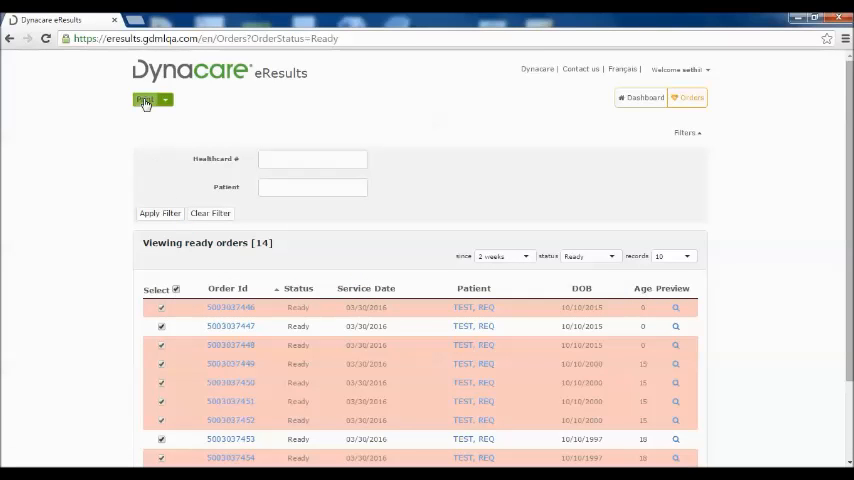
{"action": "left_click", "coordinate": [144, 100]}
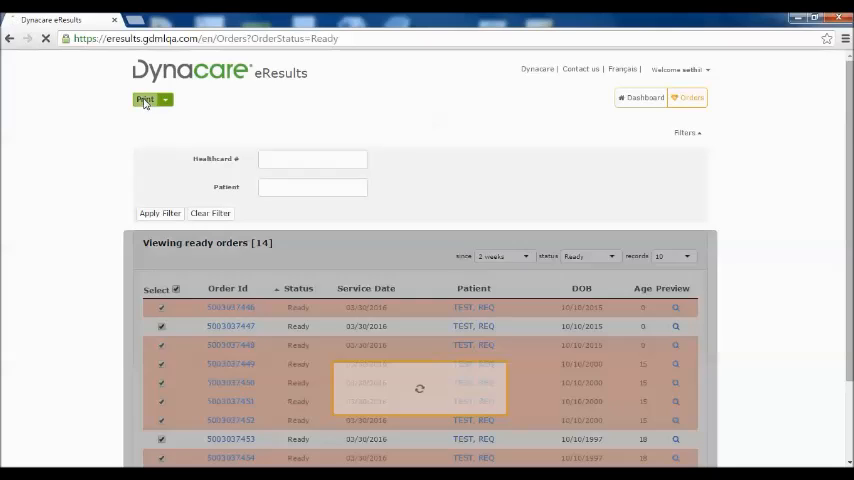
{"action": "left_click", "coordinate": [144, 100]}
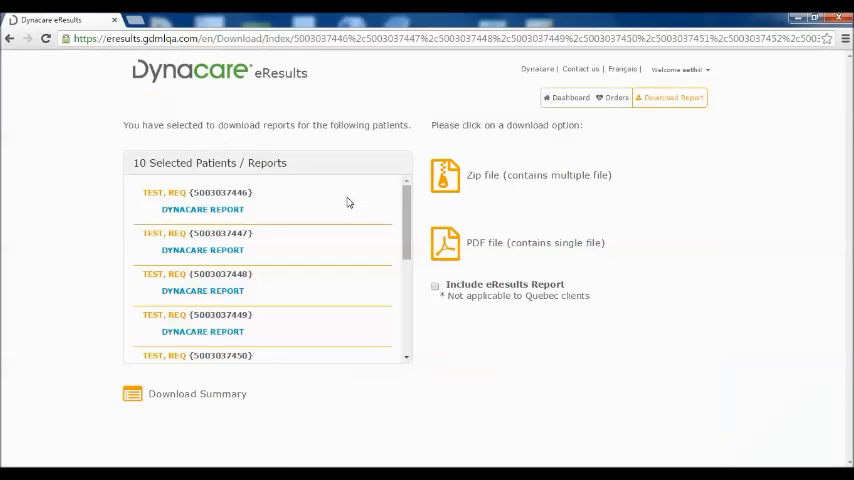
{"action": "scroll", "scroll_direction": "down", "scroll_amount": 3}
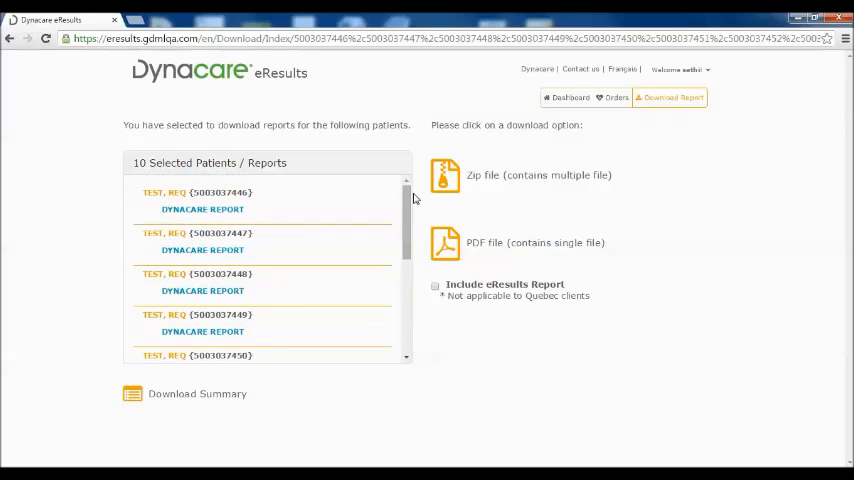
{"action": "mouse_move", "coordinate": [480, 252]}
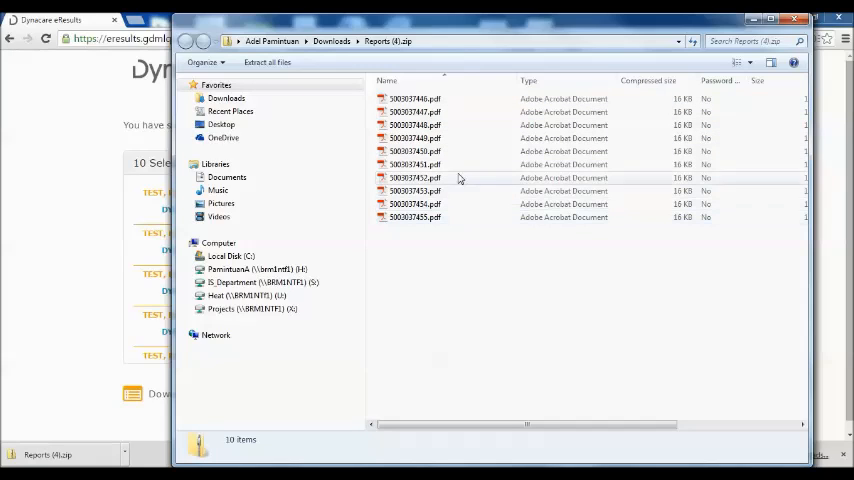
View one of the ten report PDFs inside the downloaded Reports zip
{"action": "left_click", "coordinate": [410, 98]}
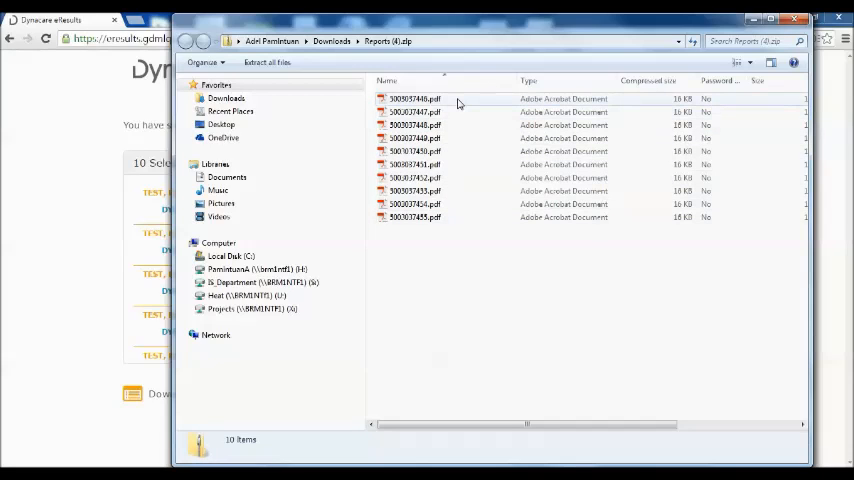
{"action": "double_click", "coordinate": [408, 98]}
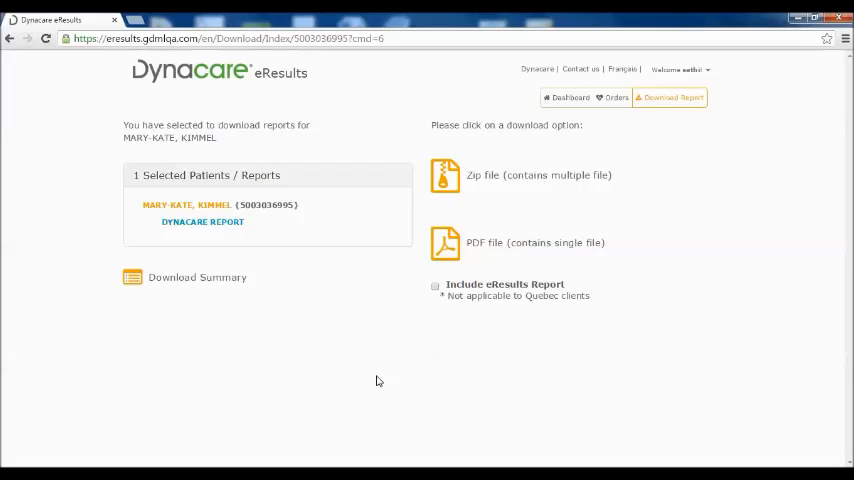
{"action": "mouse_move", "coordinate": [510, 164]}
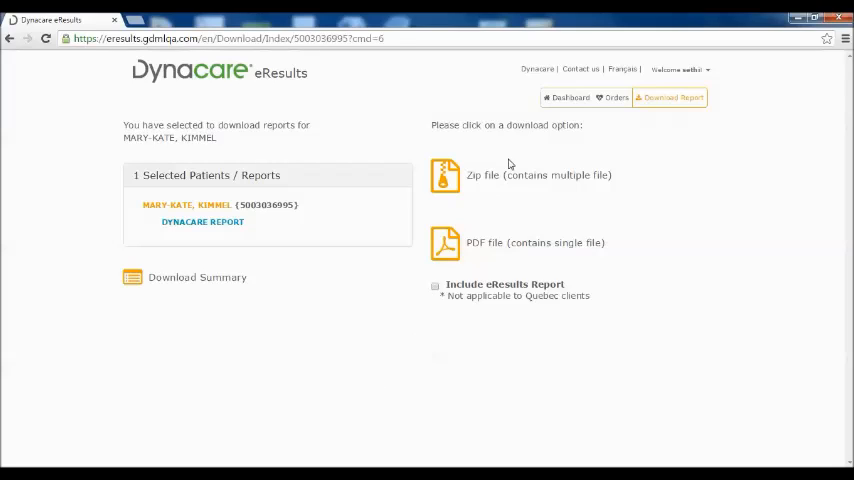
{"action": "mouse_move", "coordinate": [508, 184]}
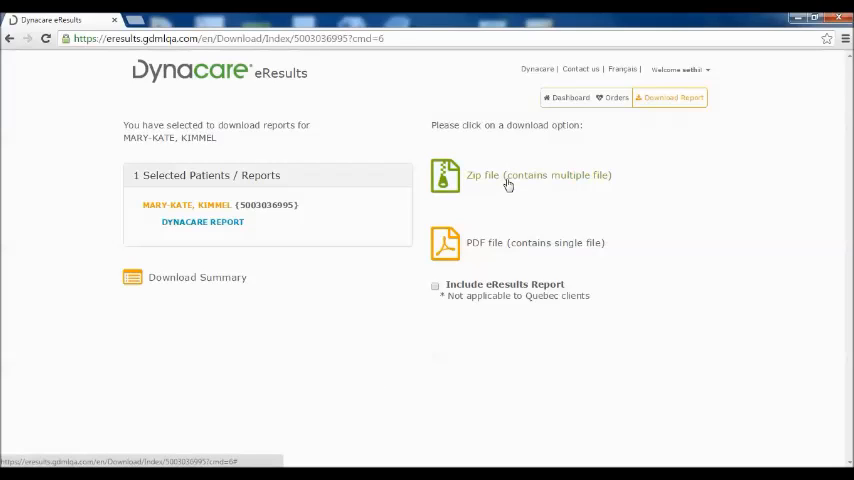
{"action": "mouse_move", "coordinate": [512, 254]}
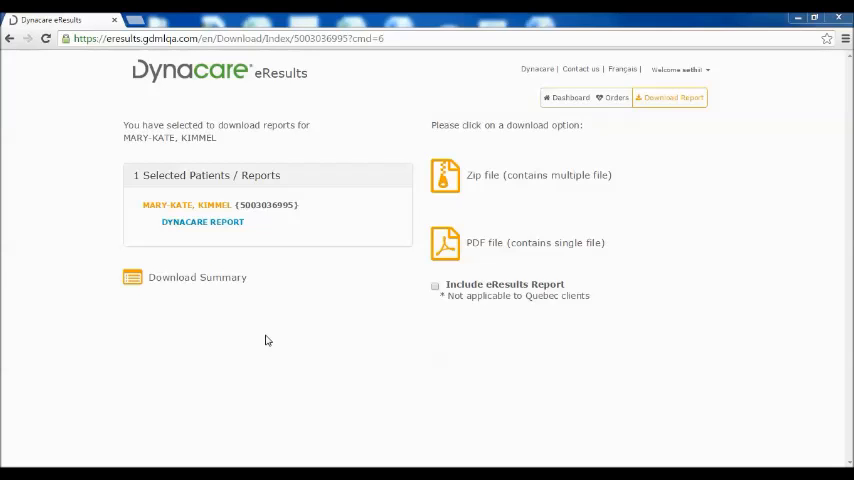
Return from the download page to the dashboard of order counts
{"action": "left_click", "coordinate": [564, 96]}
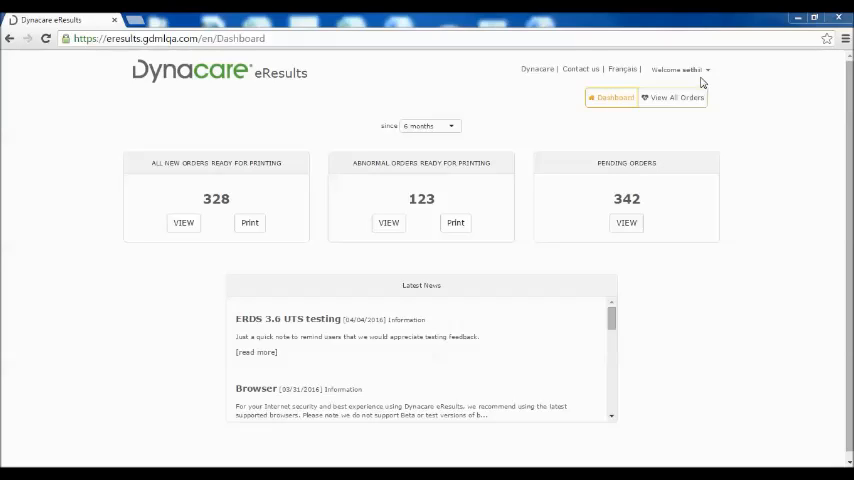
{"action": "mouse_move", "coordinate": [720, 72]}
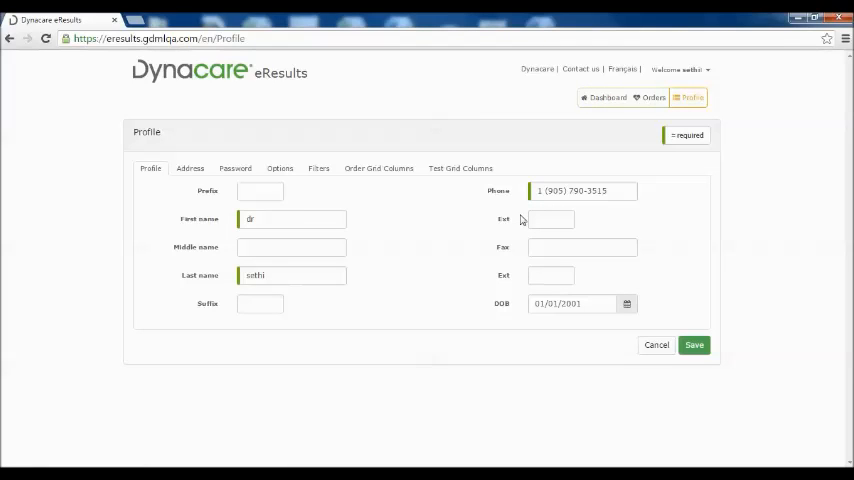
Review the profile's Address, Password, Options and Filters sections
{"action": "left_click", "coordinate": [190, 168]}
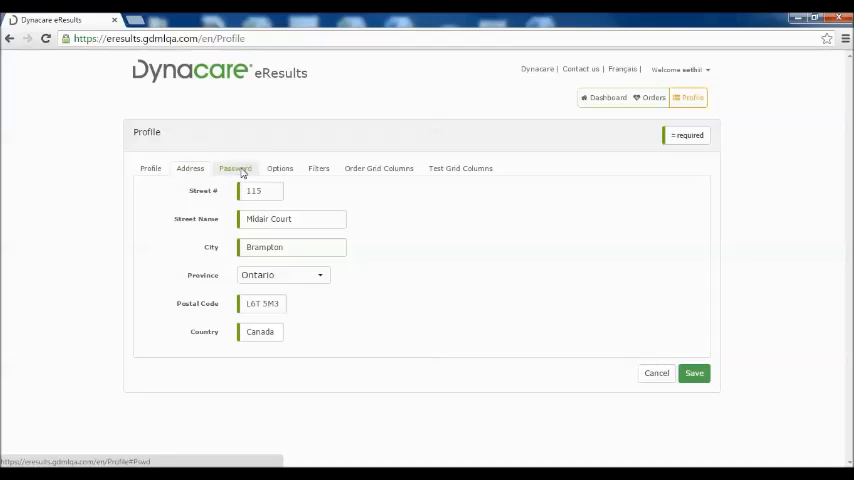
{"action": "left_click", "coordinate": [234, 168]}
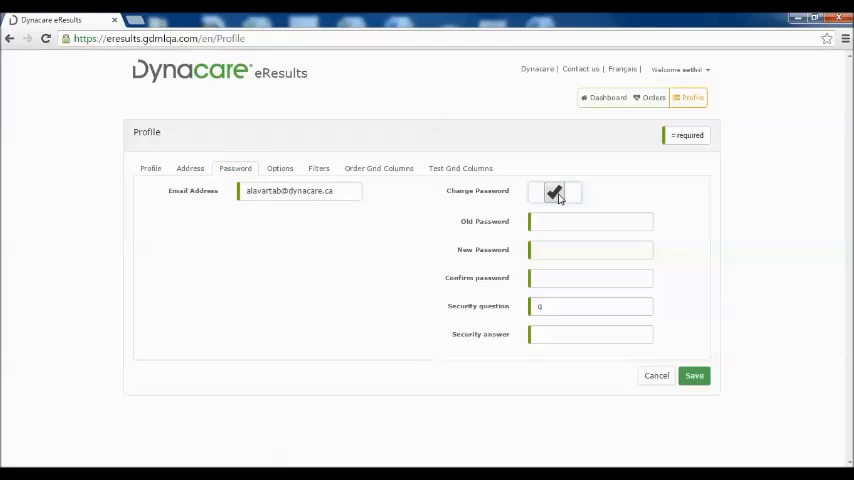
{"action": "left_click", "coordinate": [280, 168]}
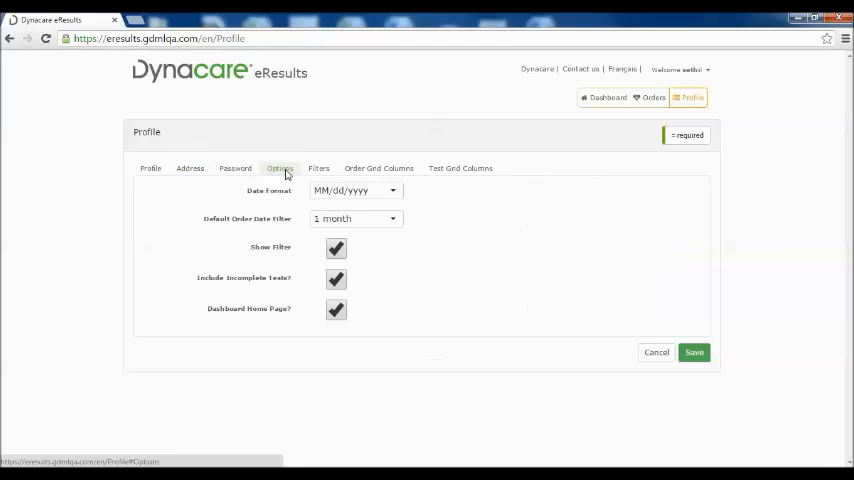
{"action": "left_click", "coordinate": [318, 168]}
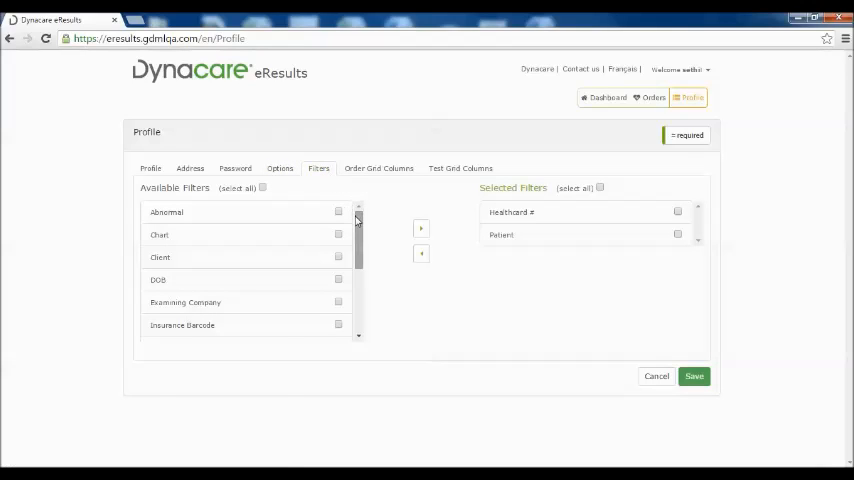
Add DOB and Physician to the selected search filters
{"action": "scroll", "scroll_direction": "down", "scroll_amount": 3}
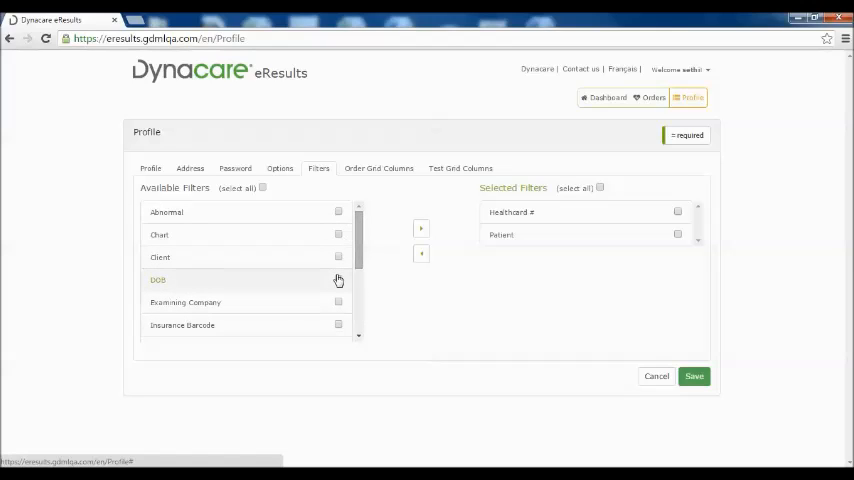
{"action": "scroll", "scroll_direction": "down", "scroll_amount": 3}
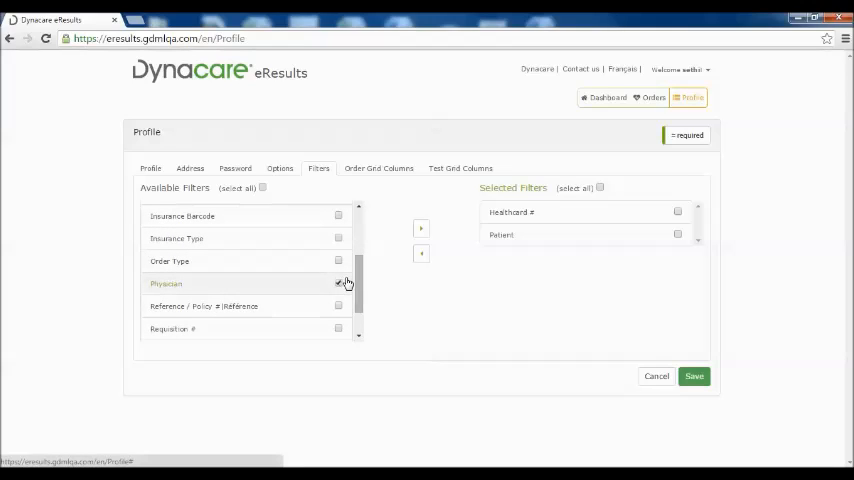
{"action": "left_click", "coordinate": [338, 284]}
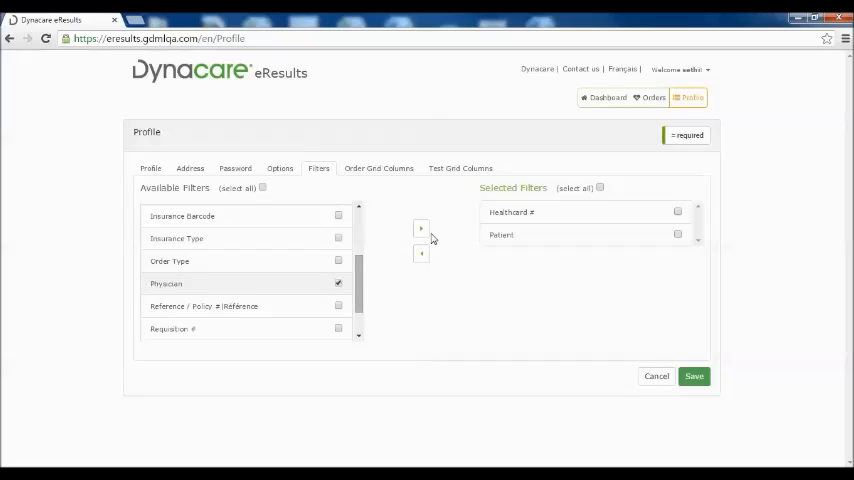
{"action": "left_click", "coordinate": [420, 228]}
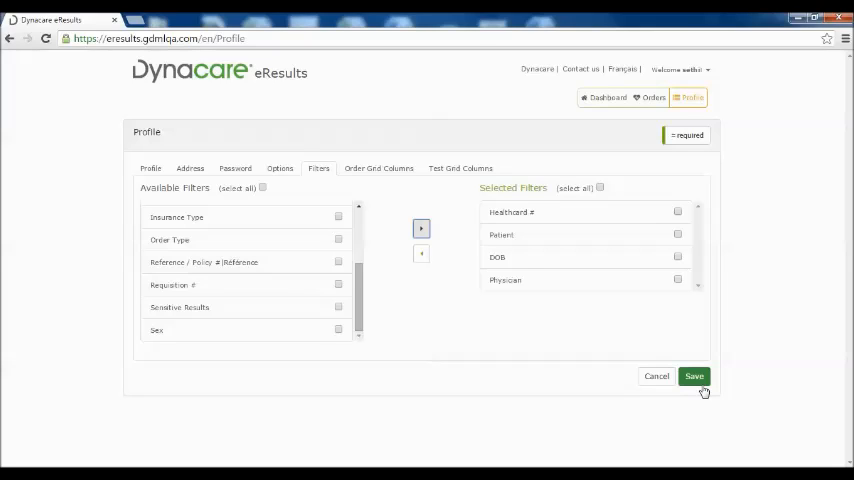
Add Physician and Remaining to the selected order grid columns and save the profile
{"action": "left_click", "coordinate": [378, 168]}
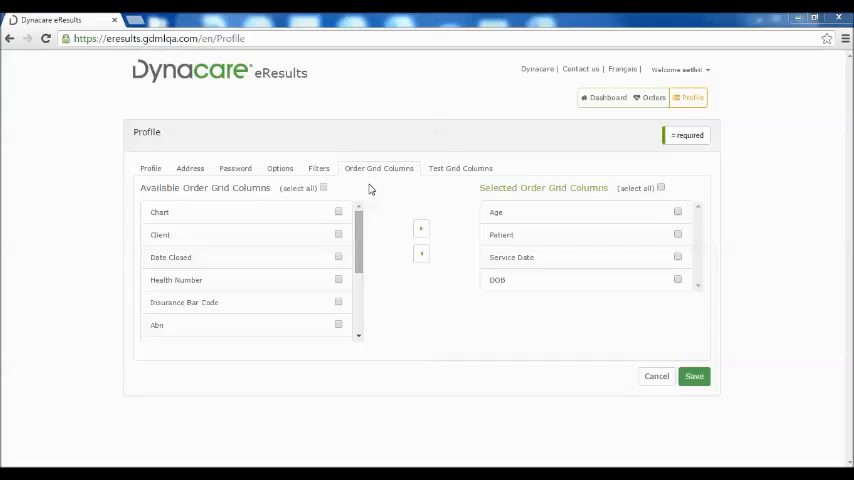
{"action": "mouse_move", "coordinate": [448, 188]}
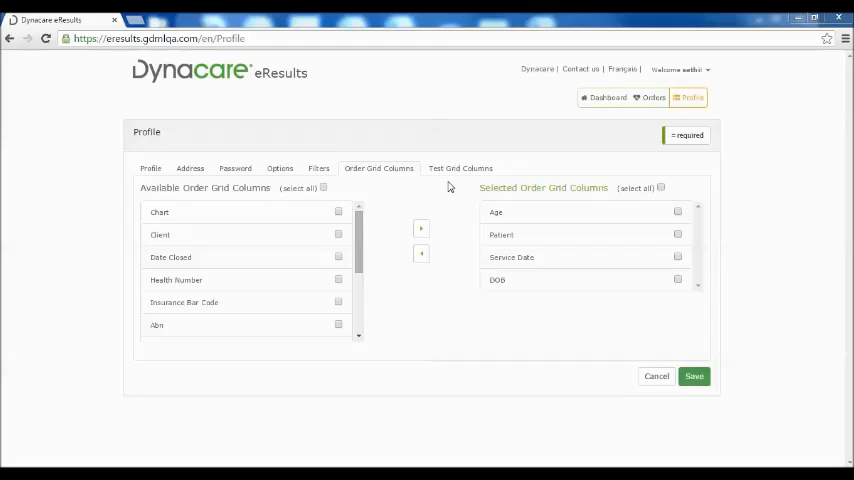
{"action": "mouse_move", "coordinate": [420, 188]}
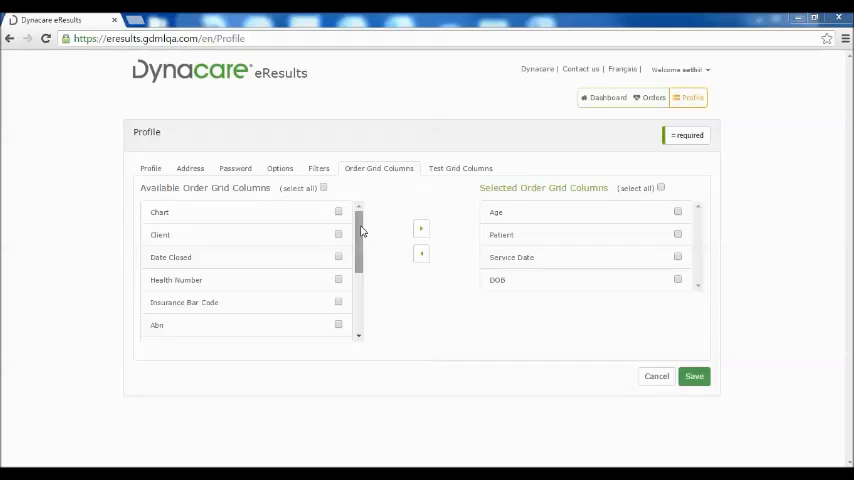
{"action": "scroll", "scroll_direction": "down", "scroll_amount": 3}
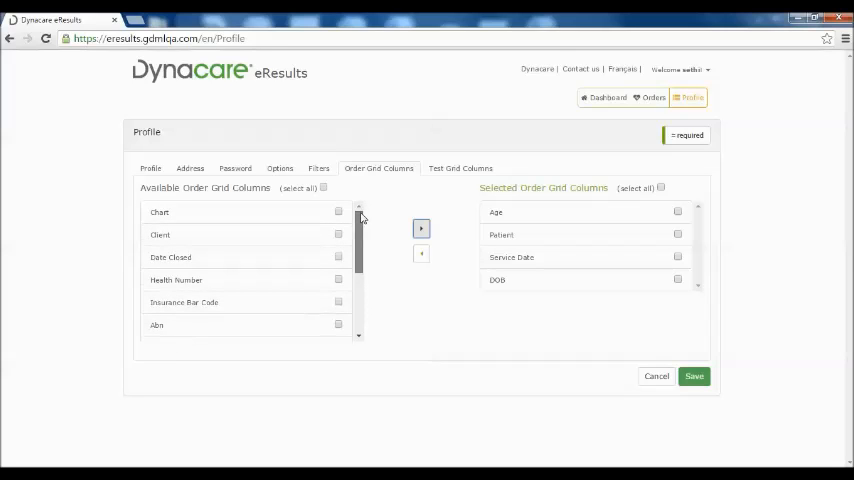
{"action": "scroll", "scroll_direction": "down", "scroll_amount": 3}
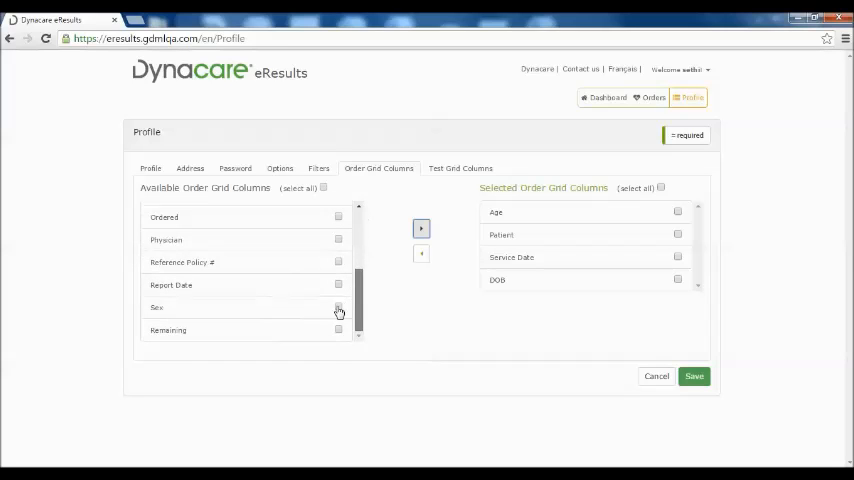
{"action": "left_click", "coordinate": [338, 330]}
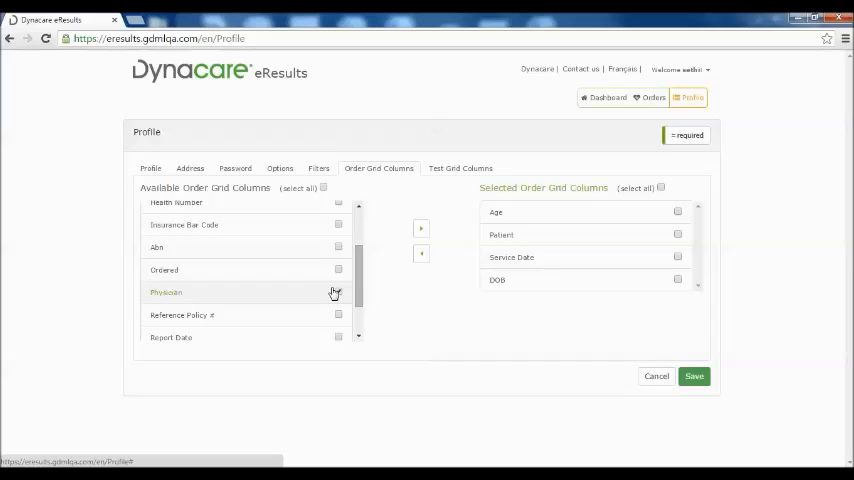
{"action": "left_click", "coordinate": [338, 292]}
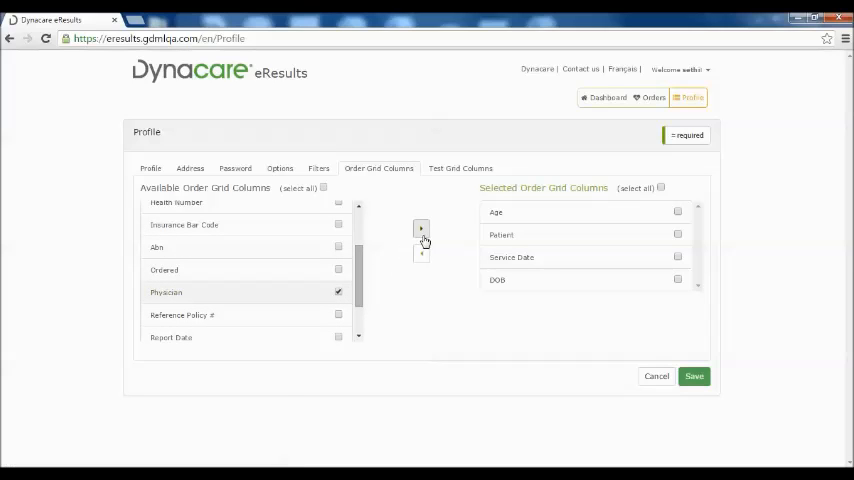
{"action": "left_click", "coordinate": [420, 228]}
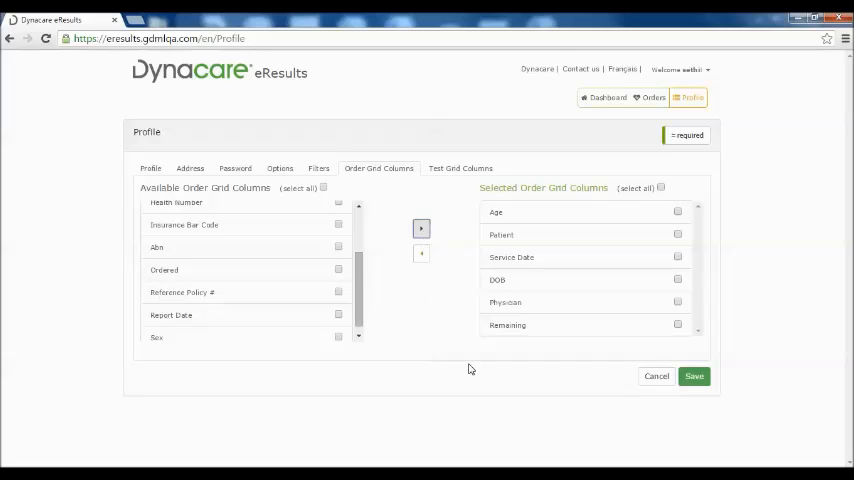
{"action": "mouse_move", "coordinate": [694, 376]}
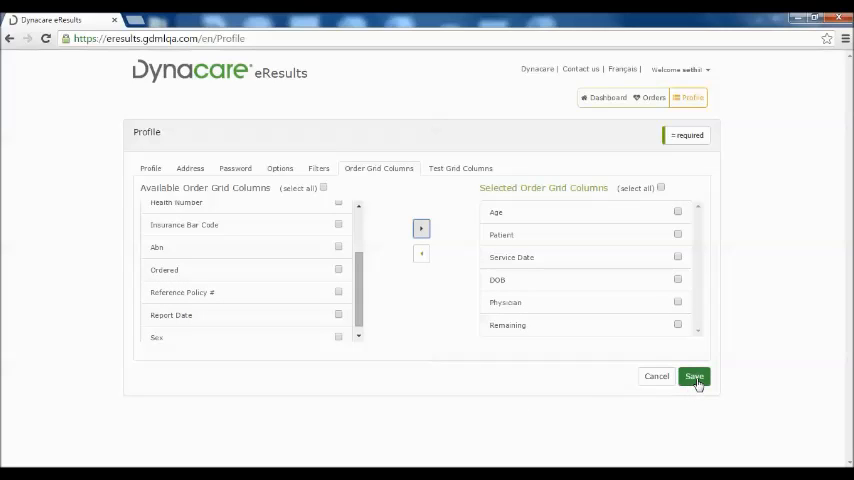
{"action": "left_click", "coordinate": [694, 376]}
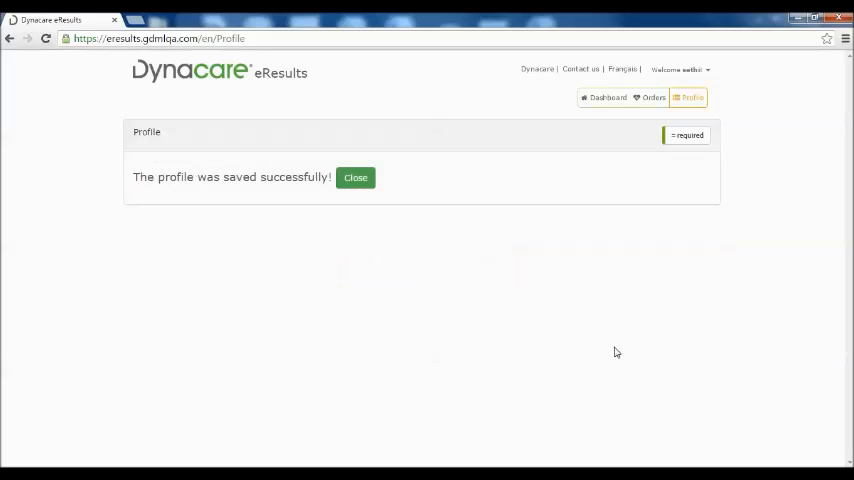
{"action": "mouse_move", "coordinate": [350, 228]}
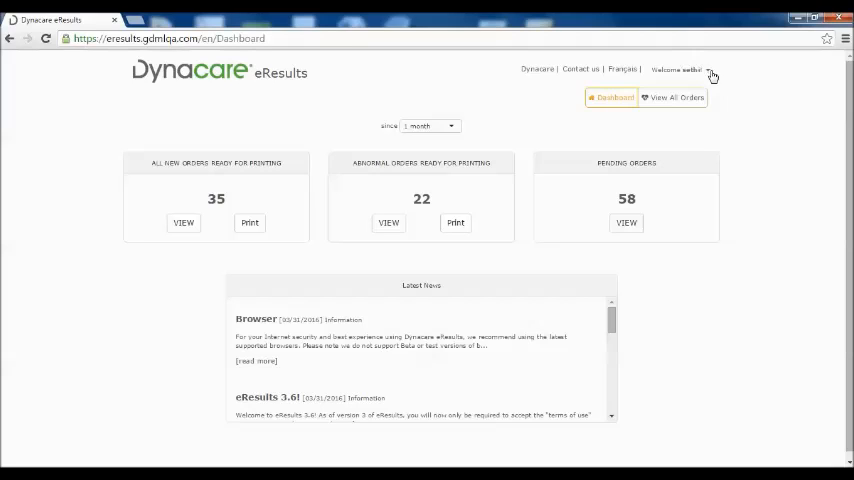
Sign off via the user menu so the sign-in page is shown
{"action": "left_click", "coordinate": [708, 68]}
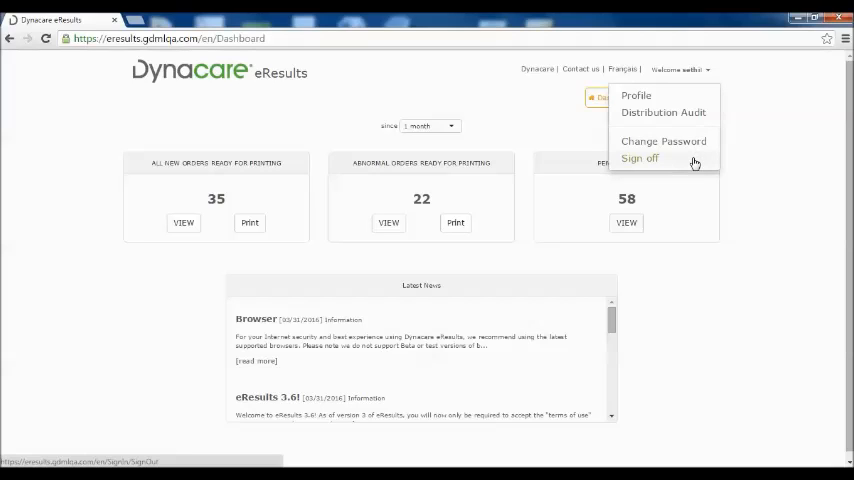
{"action": "left_click", "coordinate": [640, 158]}
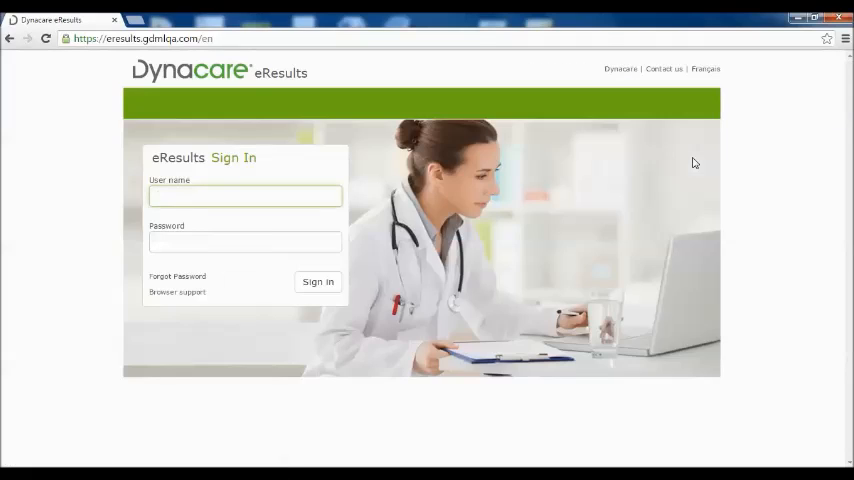